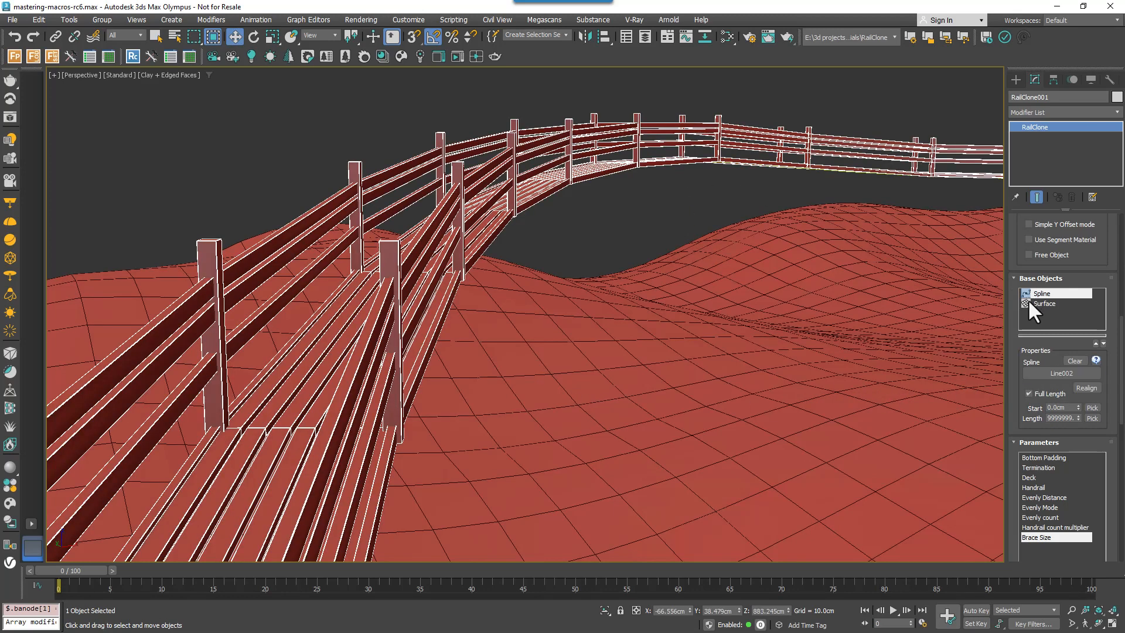
Step: Set the bridge termination to Both and space it evenly every 600.0cm
click(1048, 303)
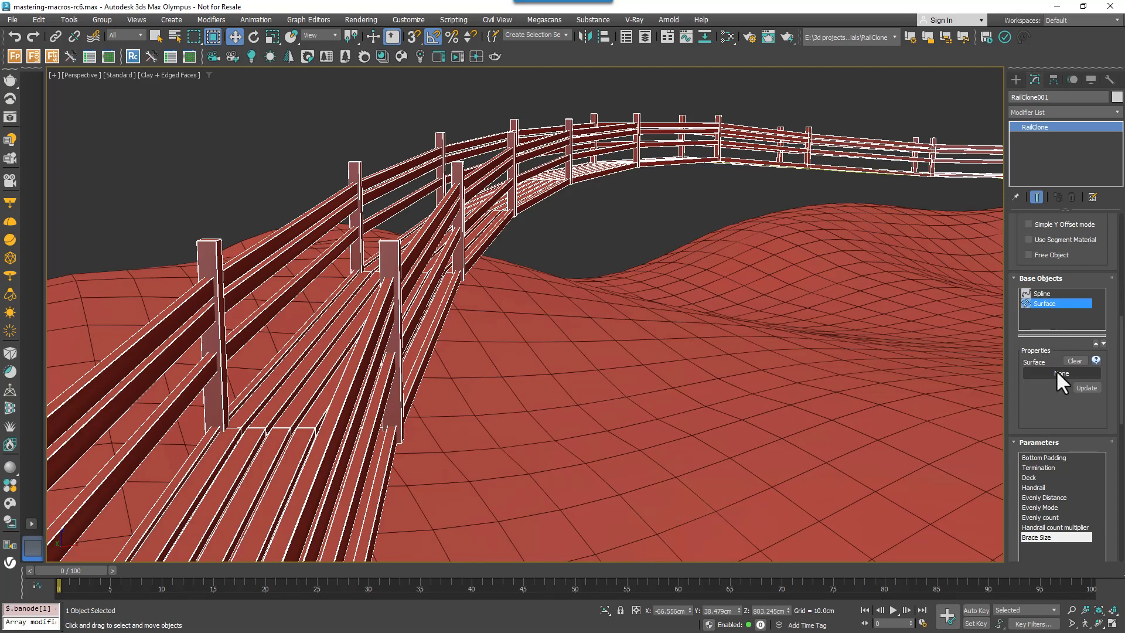
click(1060, 373)
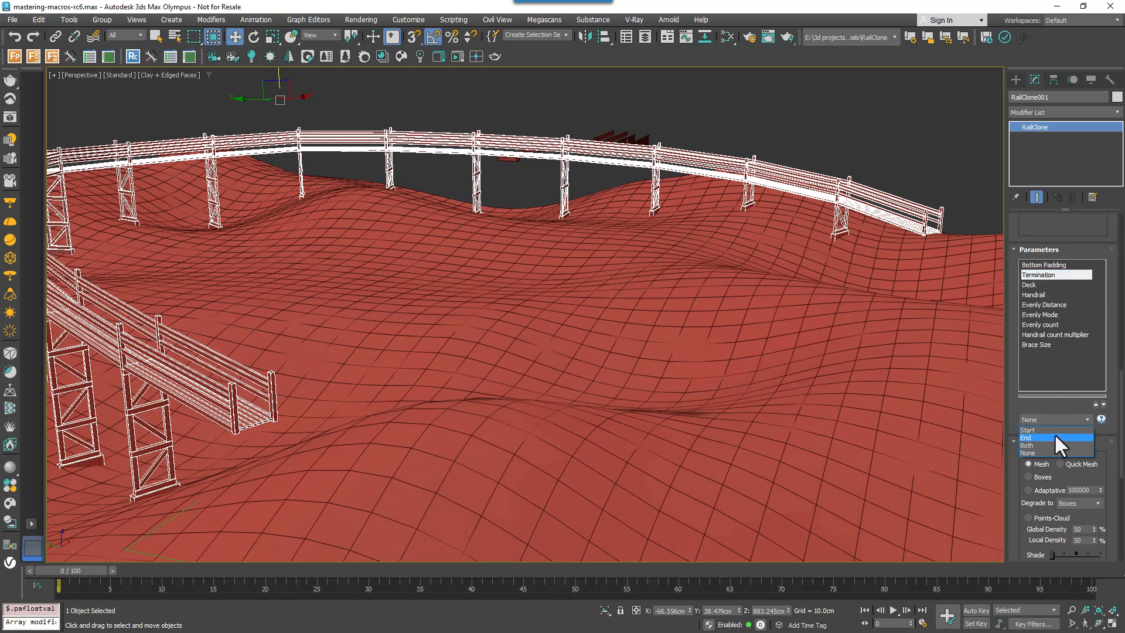
click(1048, 437)
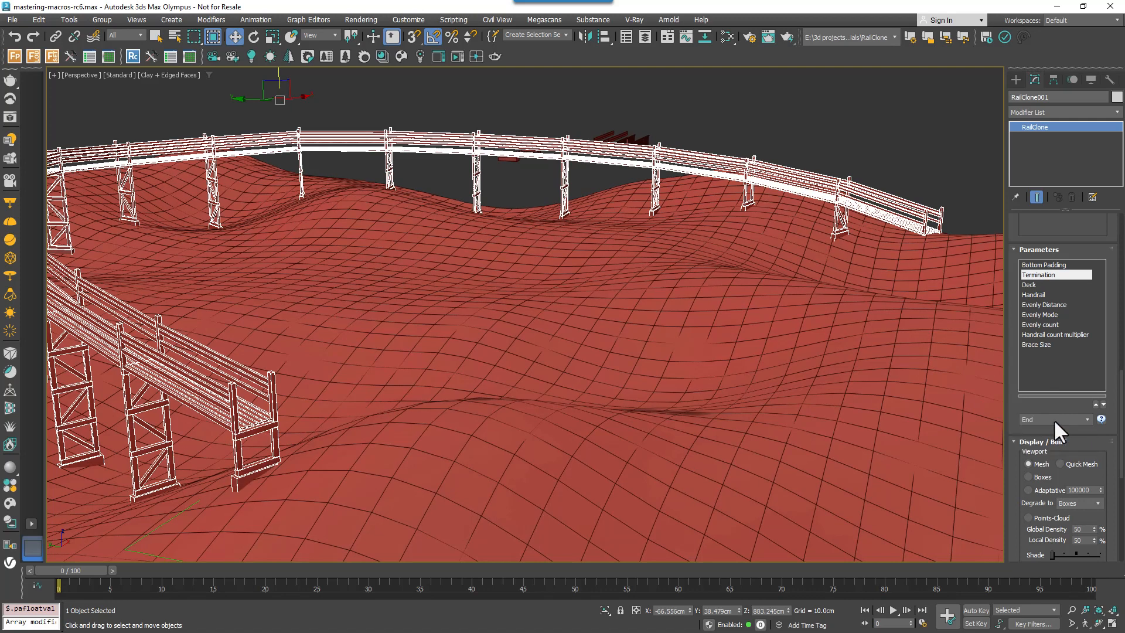
click(1055, 419)
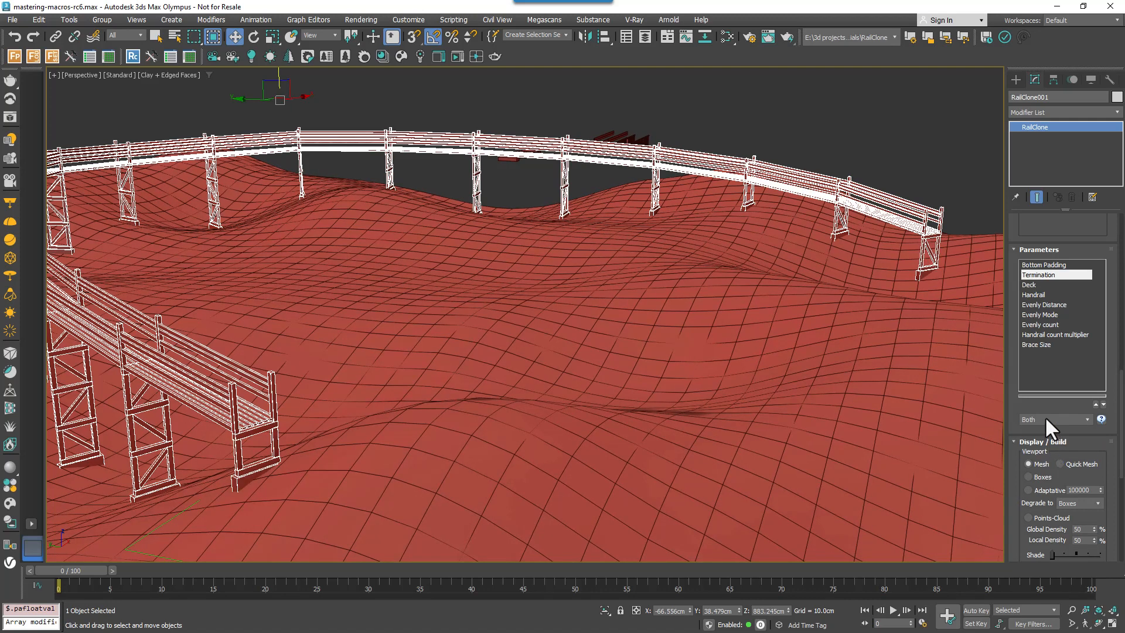
click(1050, 419)
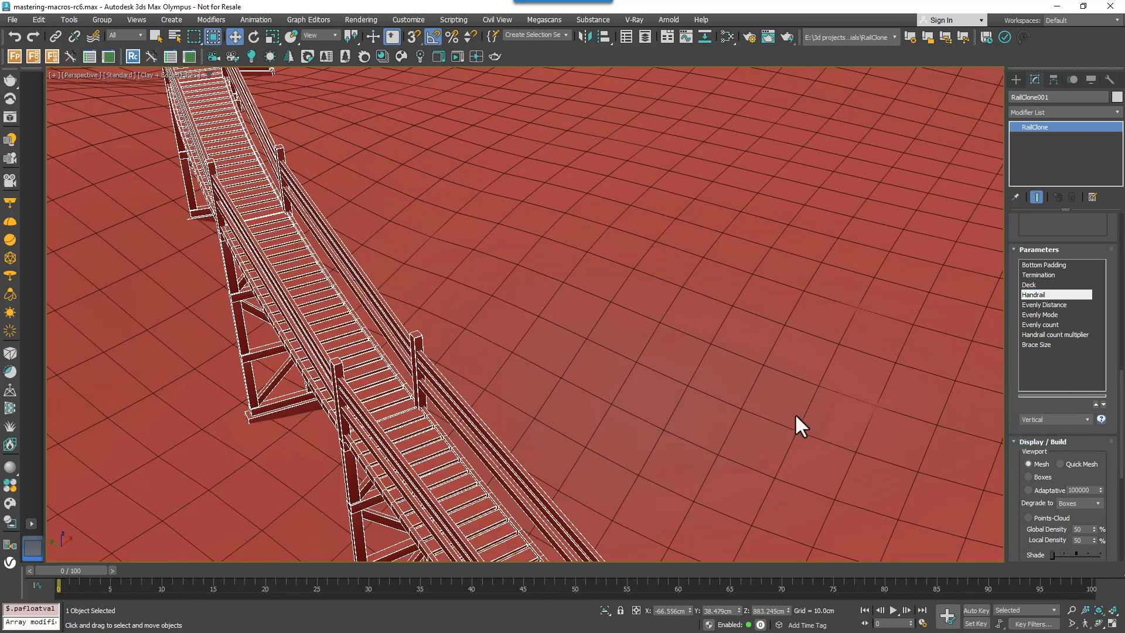
click(1044, 304)
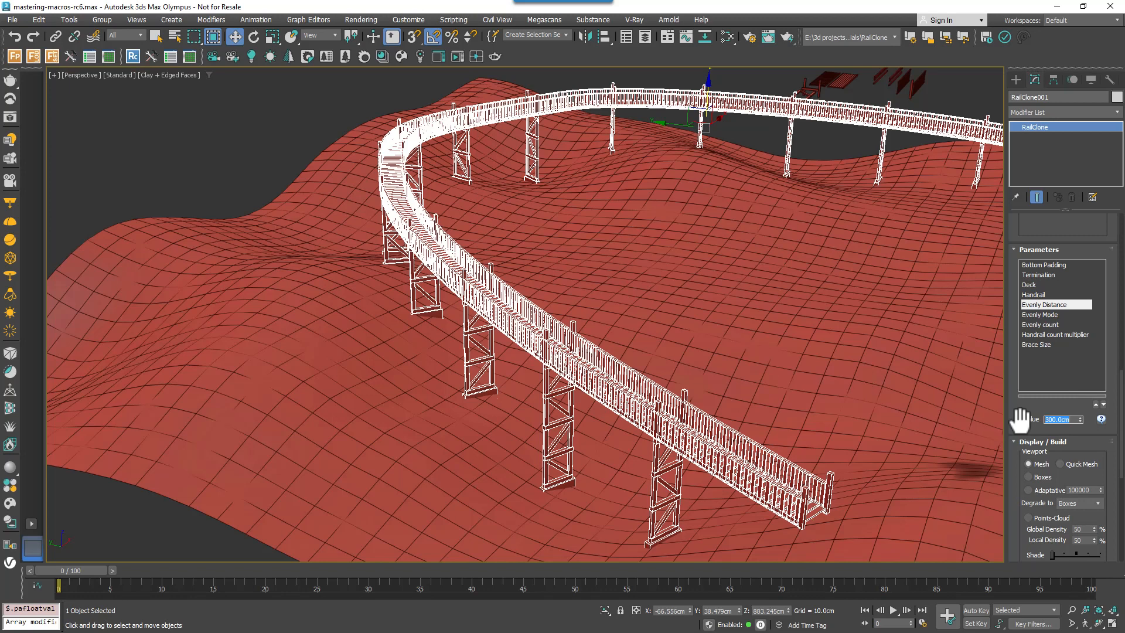
text(600.0cm)
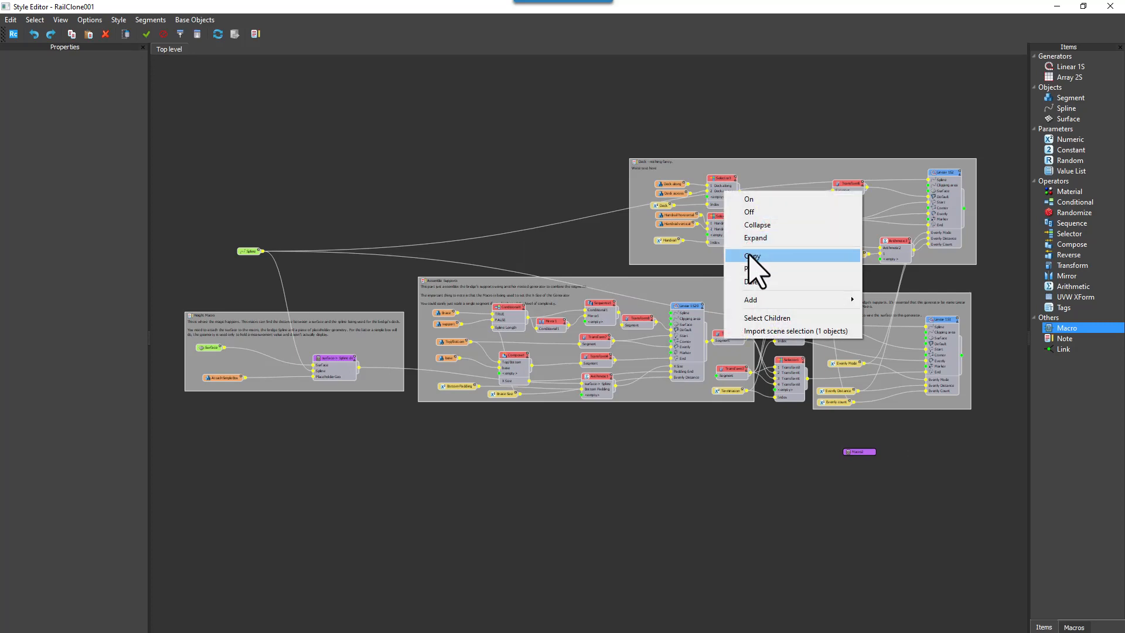
Step: Copy the bridge nodes and open the new Macro2 node for editing
click(749, 268)
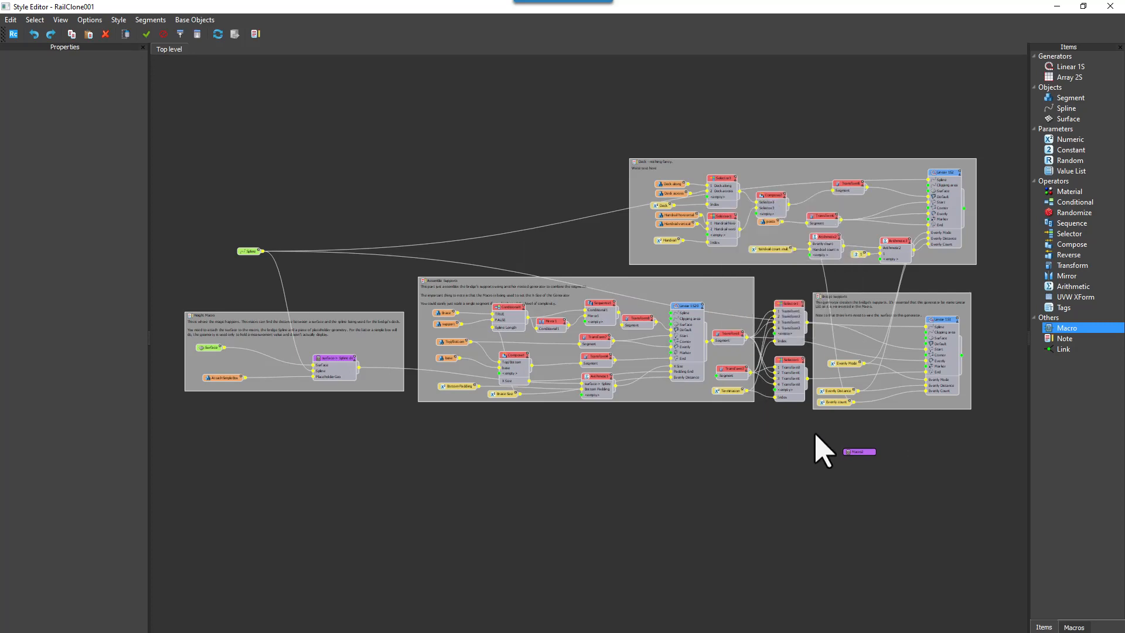
double_click(859, 452)
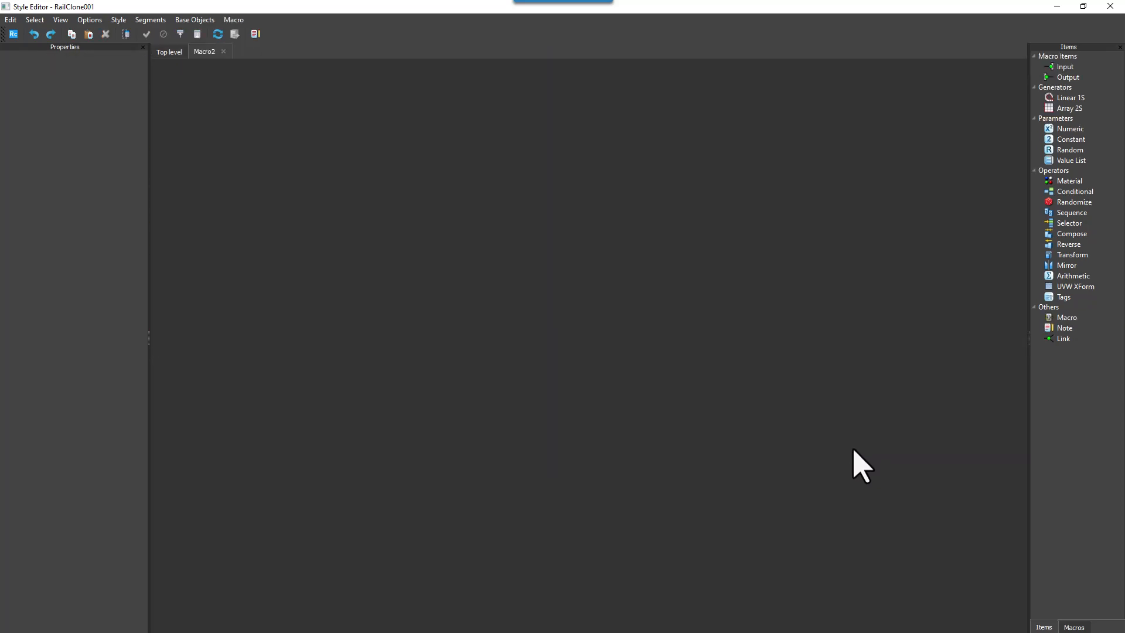
mouse_move(226, 75)
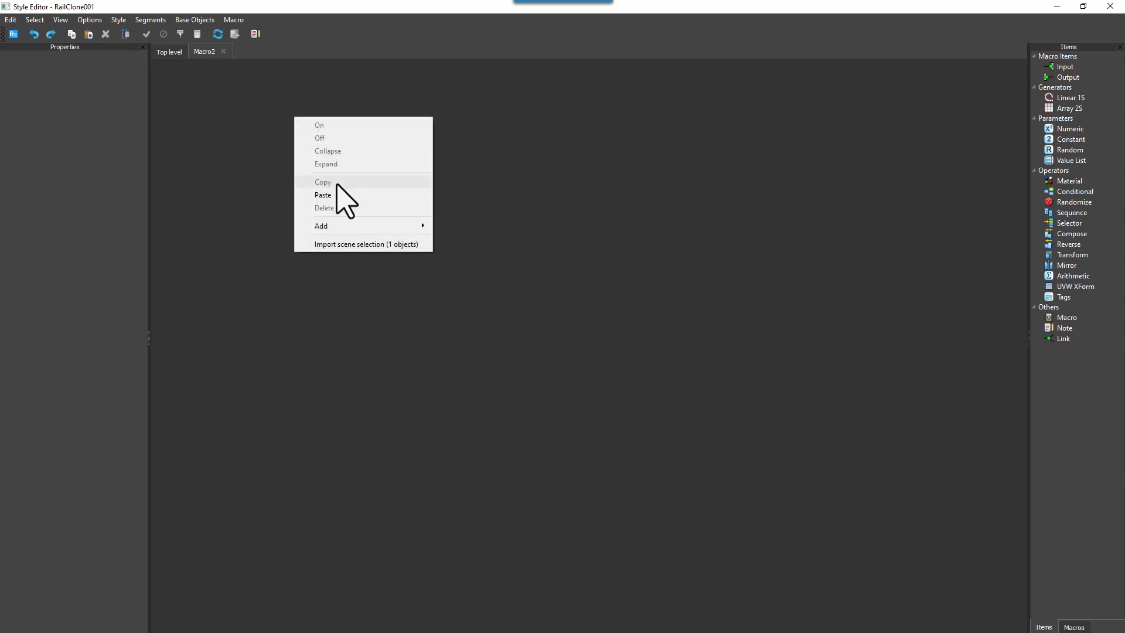
Step: Paste the copied bridge nodes into Macro2 and return to the Top level
click(323, 194)
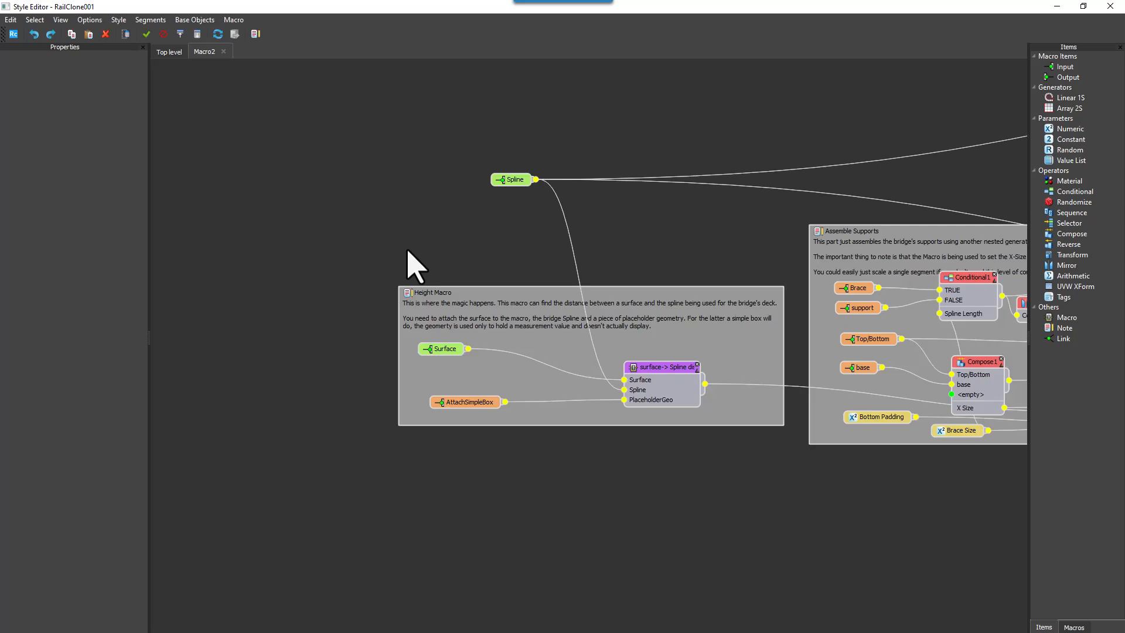
click(169, 51)
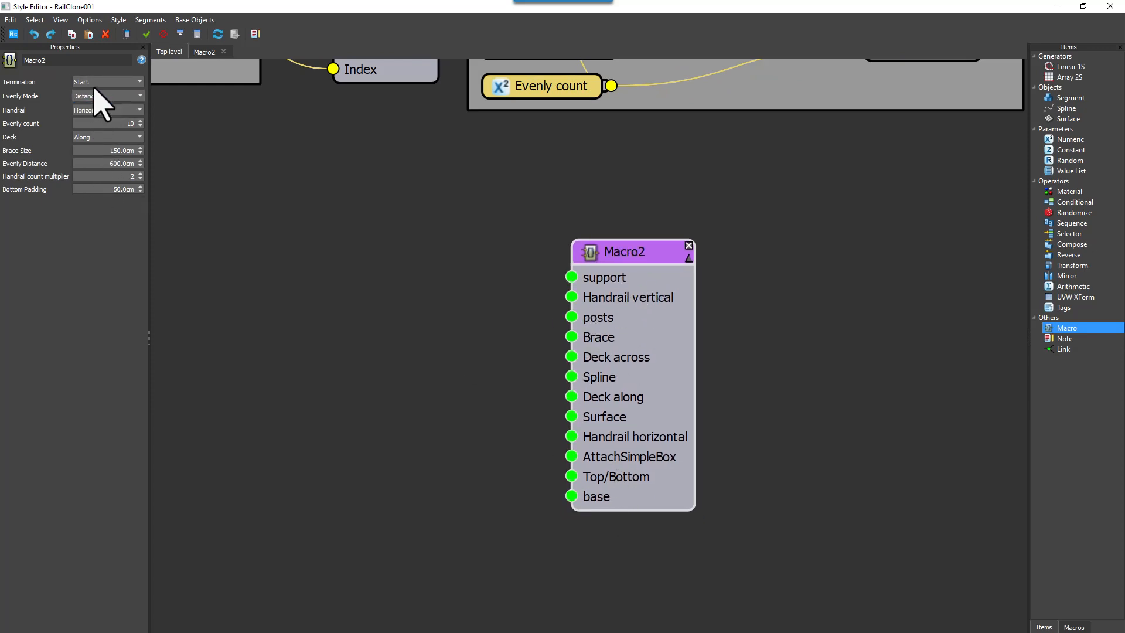
Step: Enter the Macro2 node to work inside its internal bridge graph
click(107, 110)
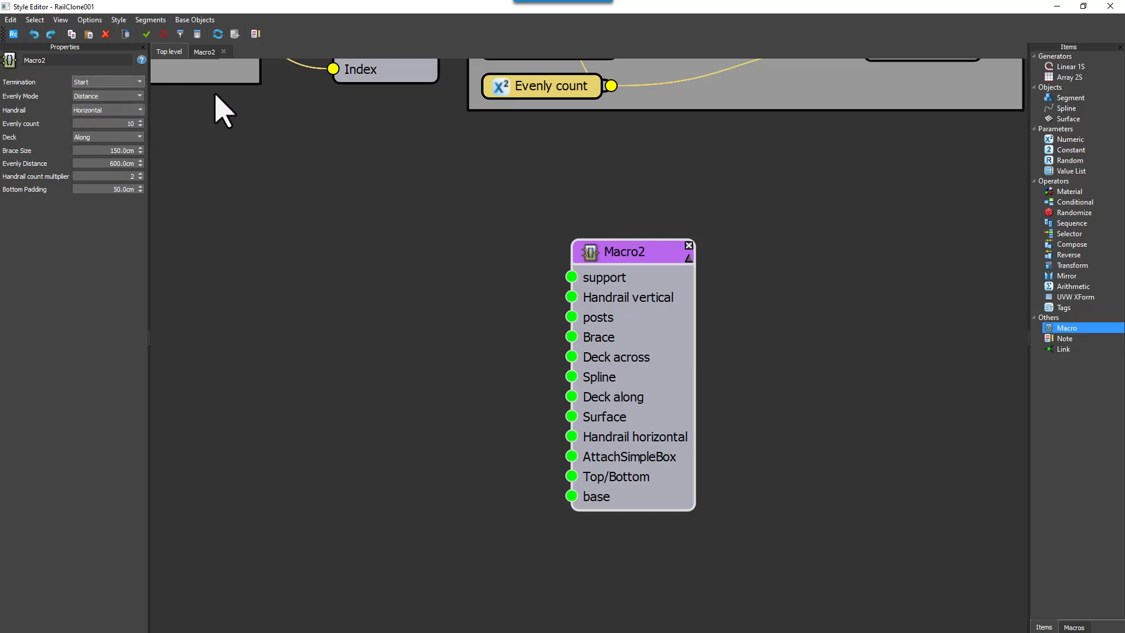
double_click(623, 251)
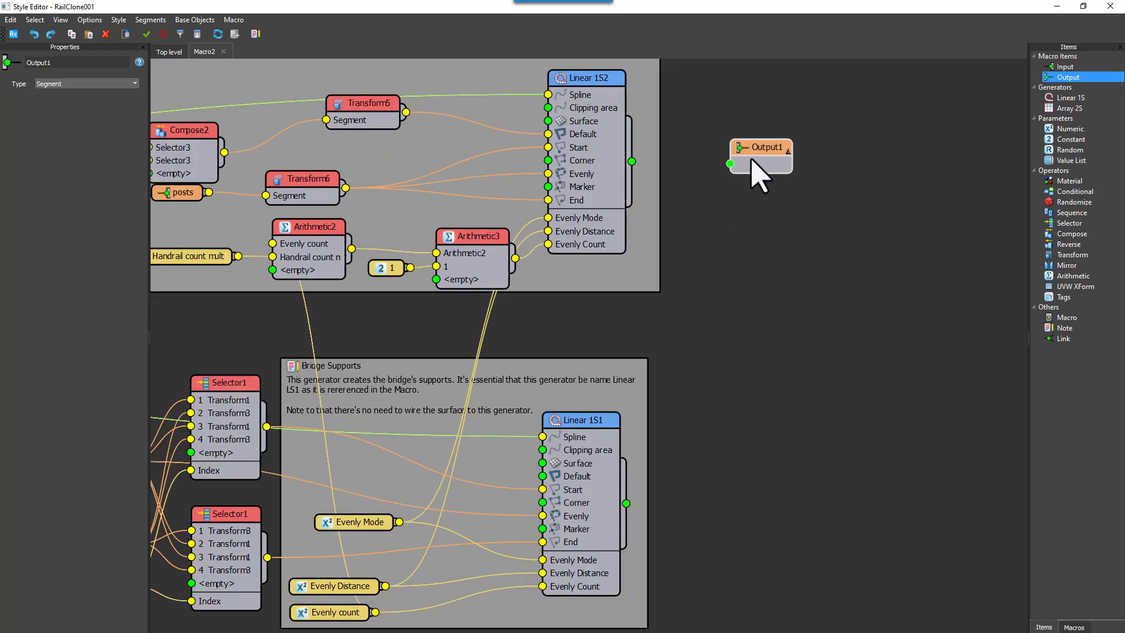
Step: Check Output1's Type options, Segment or Numeric, leaving Segment selected
click(134, 83)
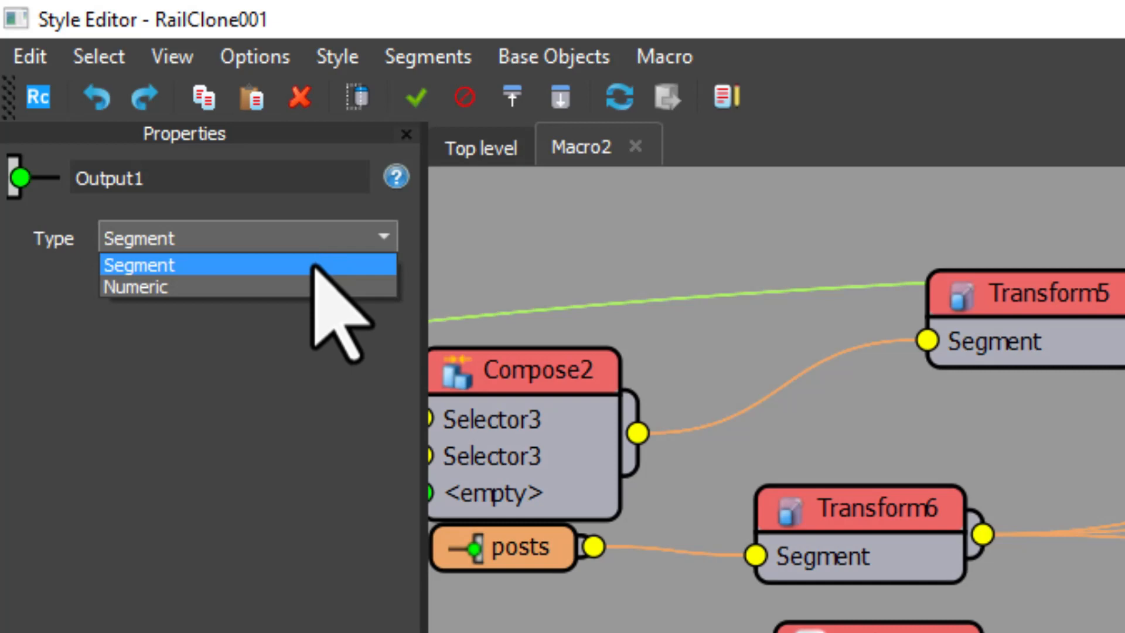
mouse_move(136, 287)
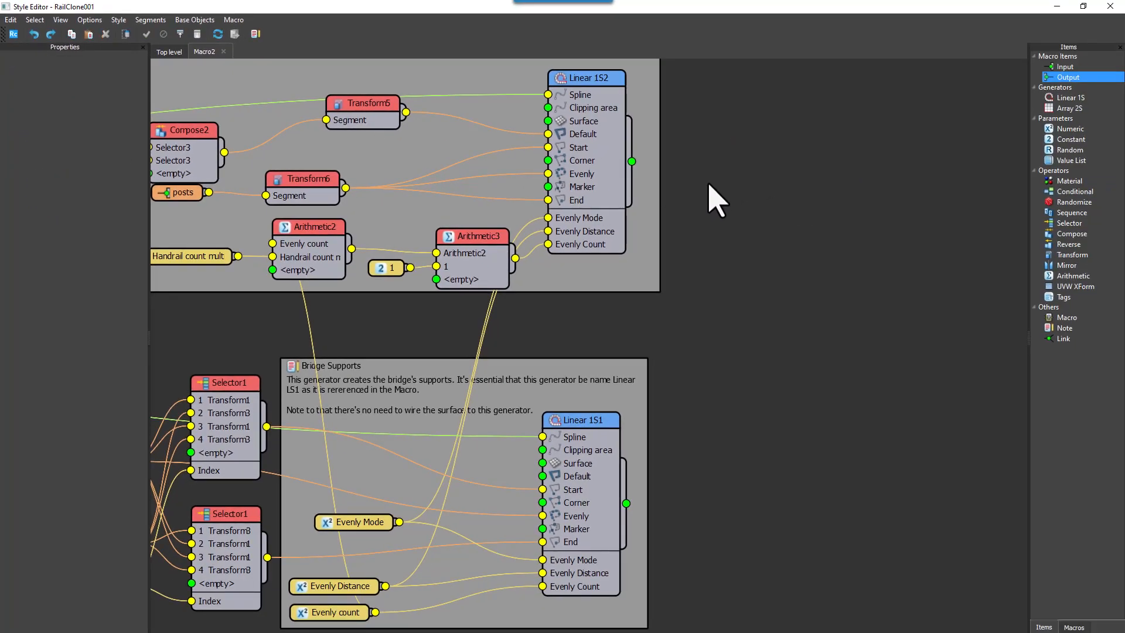
mouse_move(711, 208)
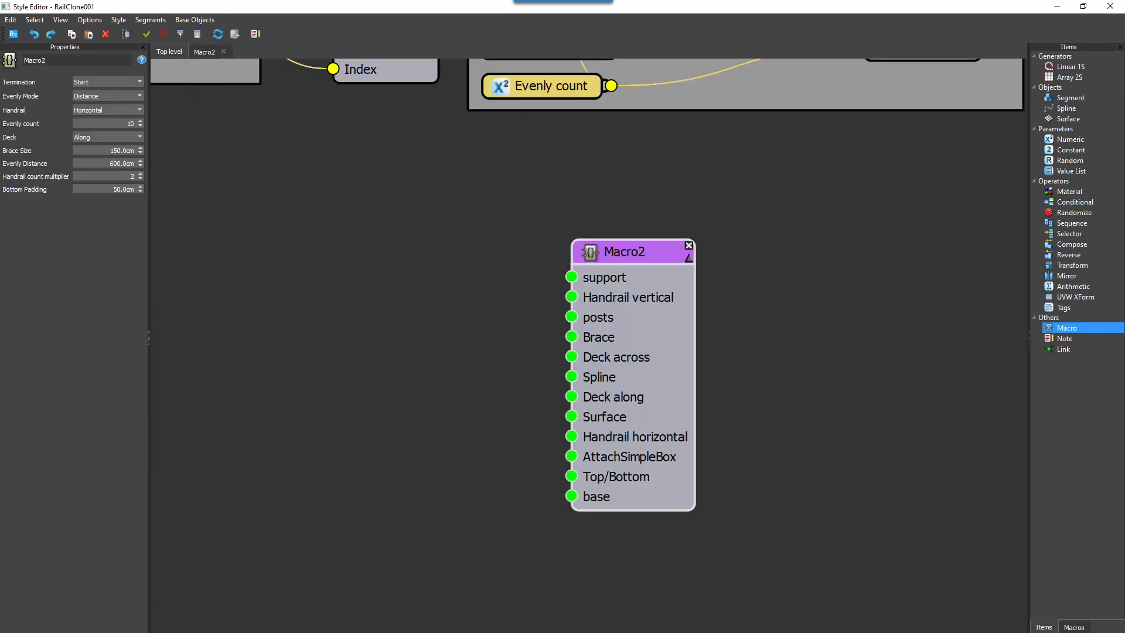
mouse_move(663, 370)
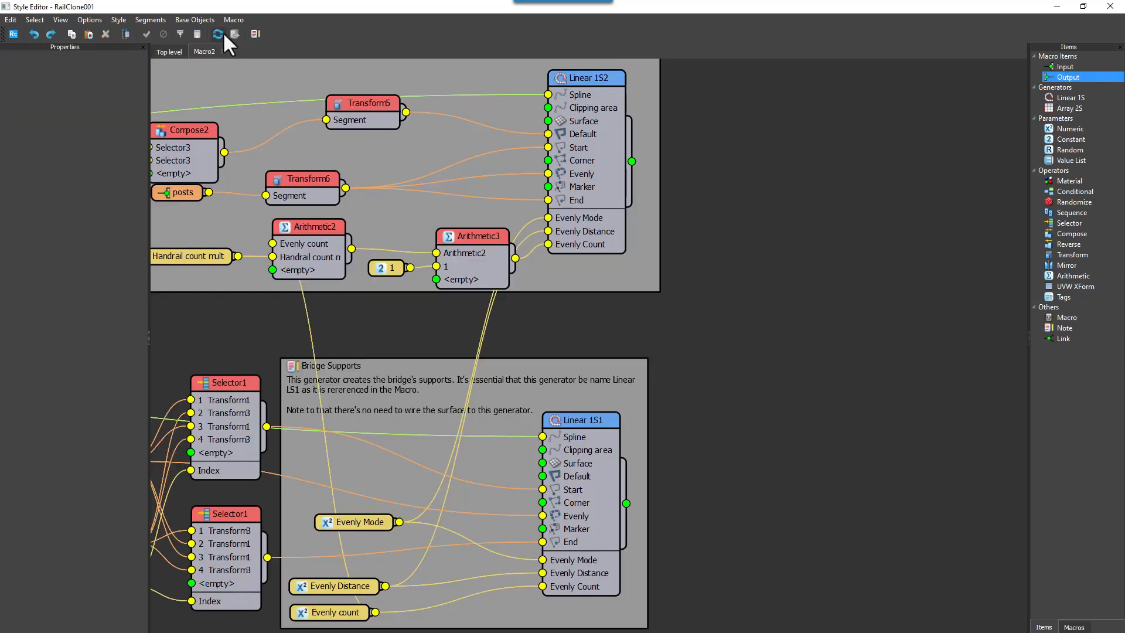
Step: Reorder Macro2's inputs with Spline and Surface first, then deck, handrail and support pieces
click(233, 19)
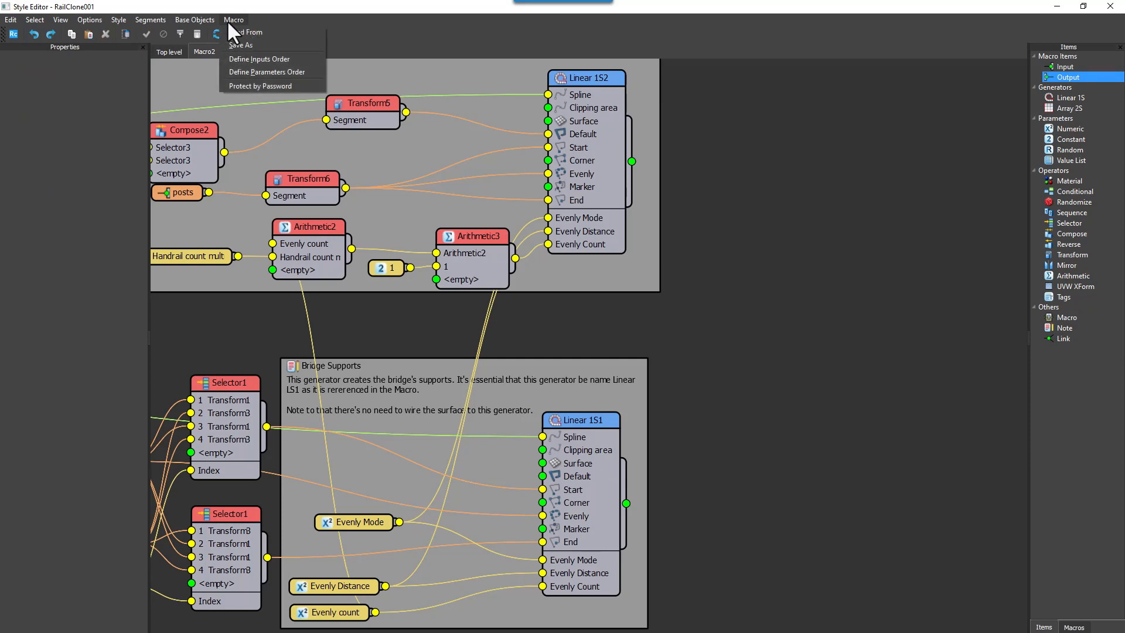
mouse_move(273, 59)
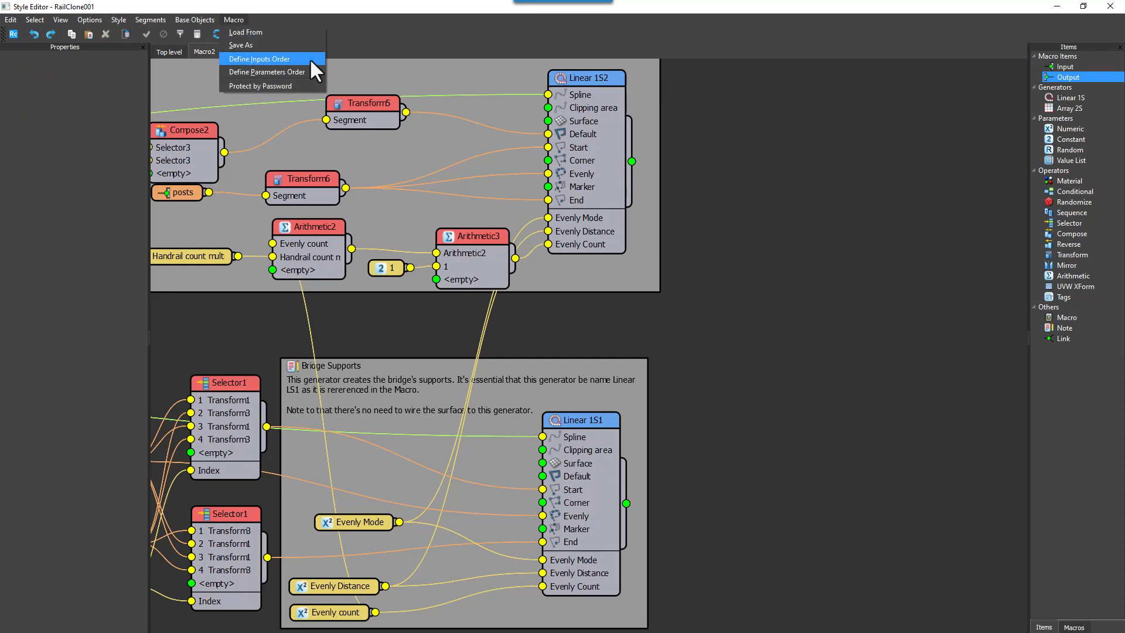
click(259, 59)
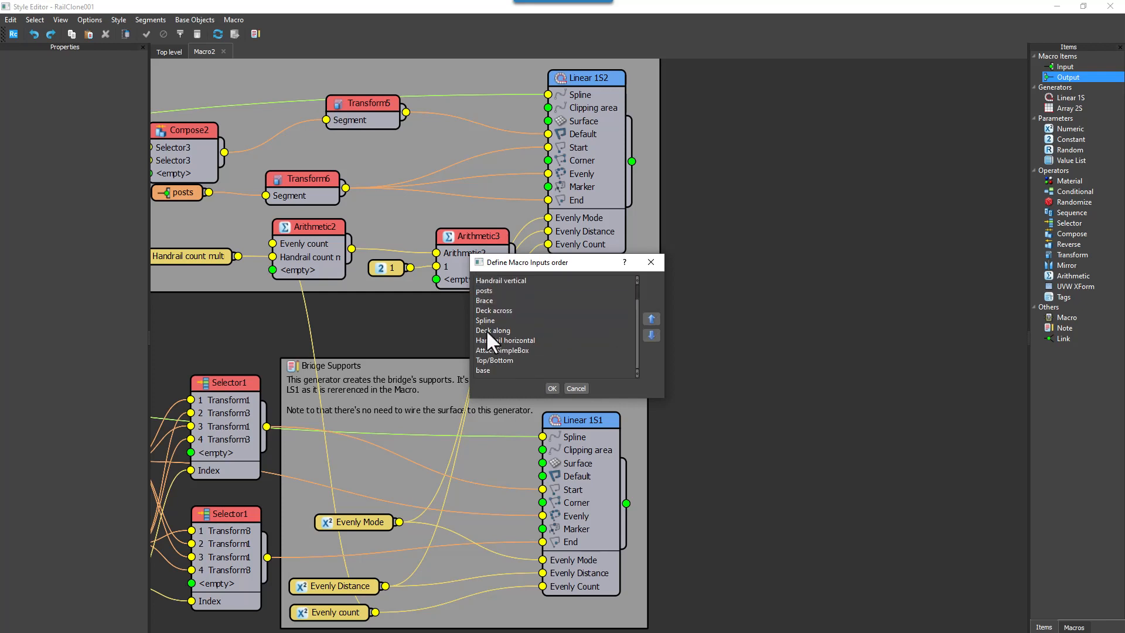
click(494, 300)
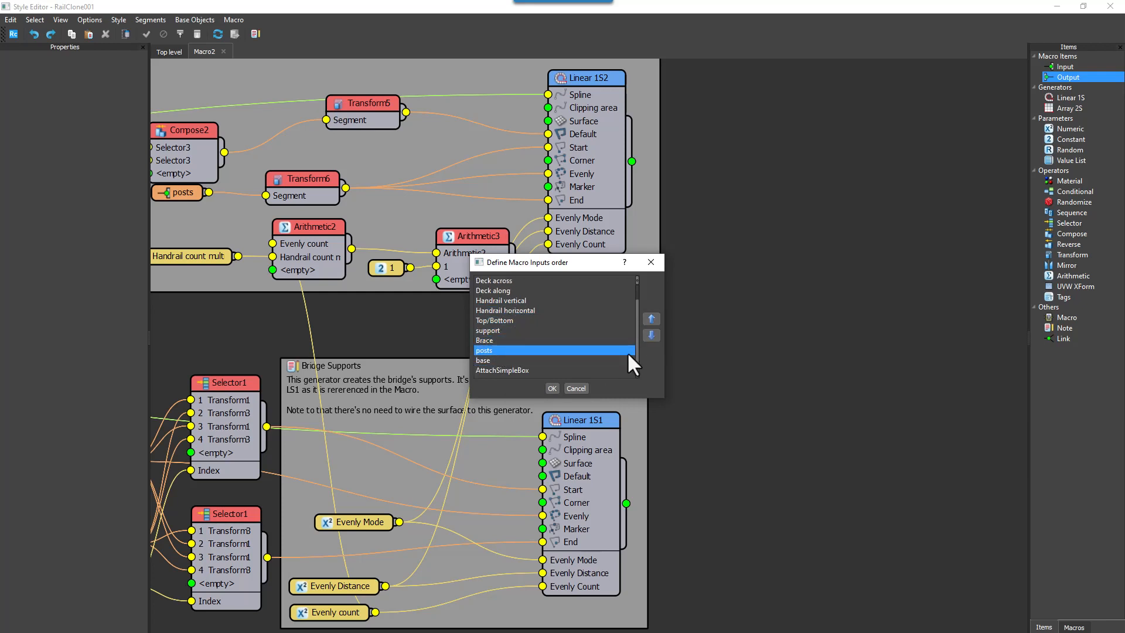
click(551, 388)
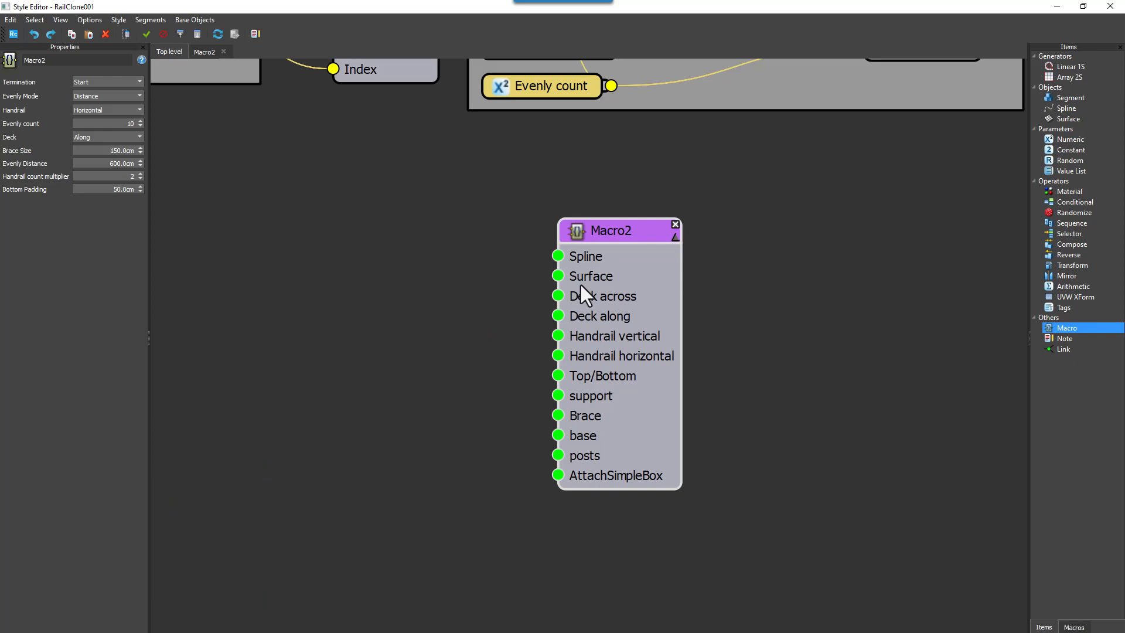
mouse_move(276, 329)
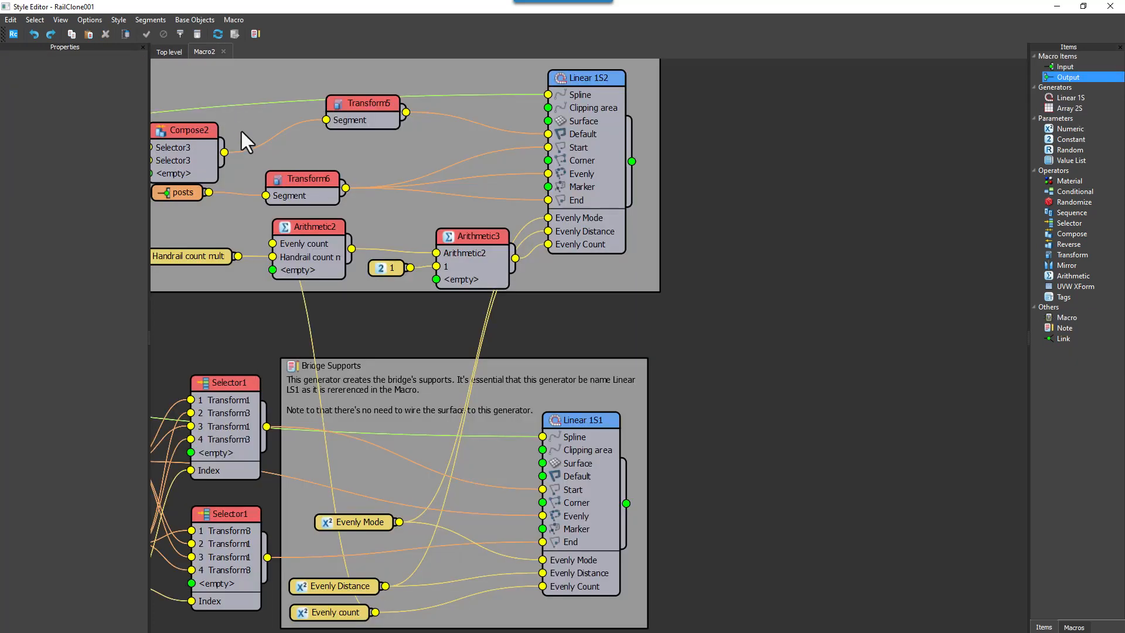
click(233, 19)
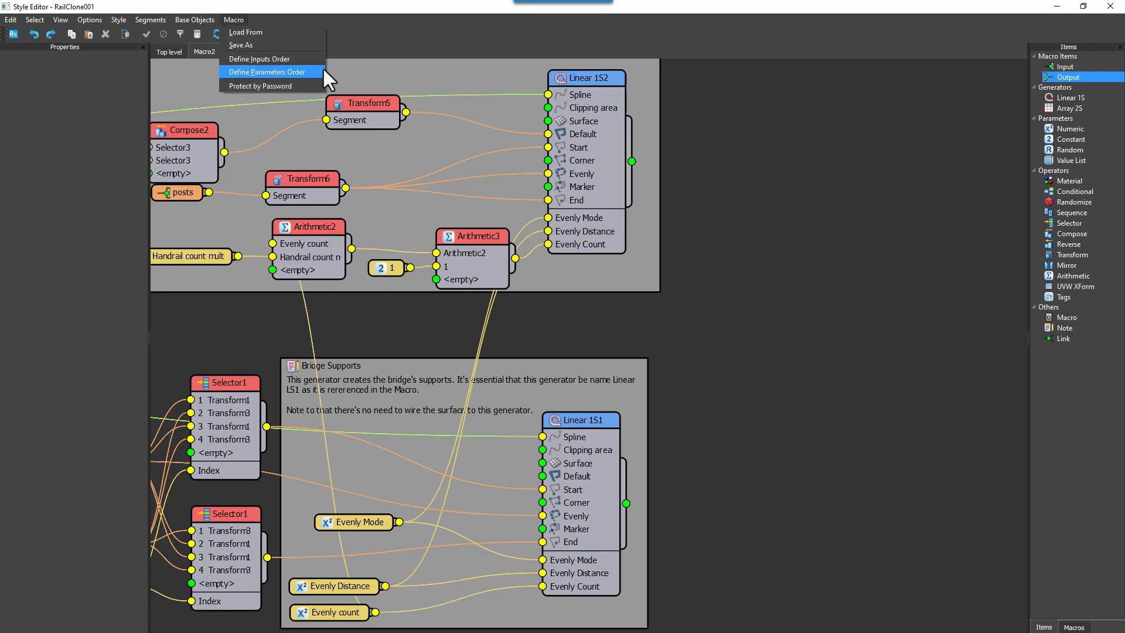
Step: Reorder Macro2's parameters with Handrail first, Deck beneath it and Termination lower
click(266, 71)
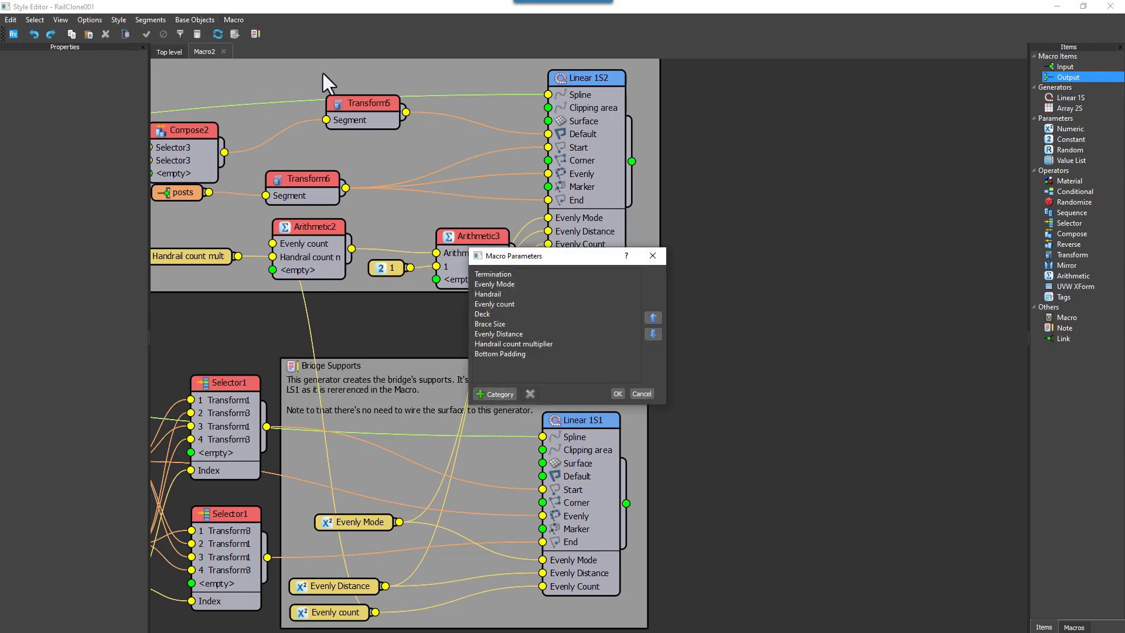
click(652, 317)
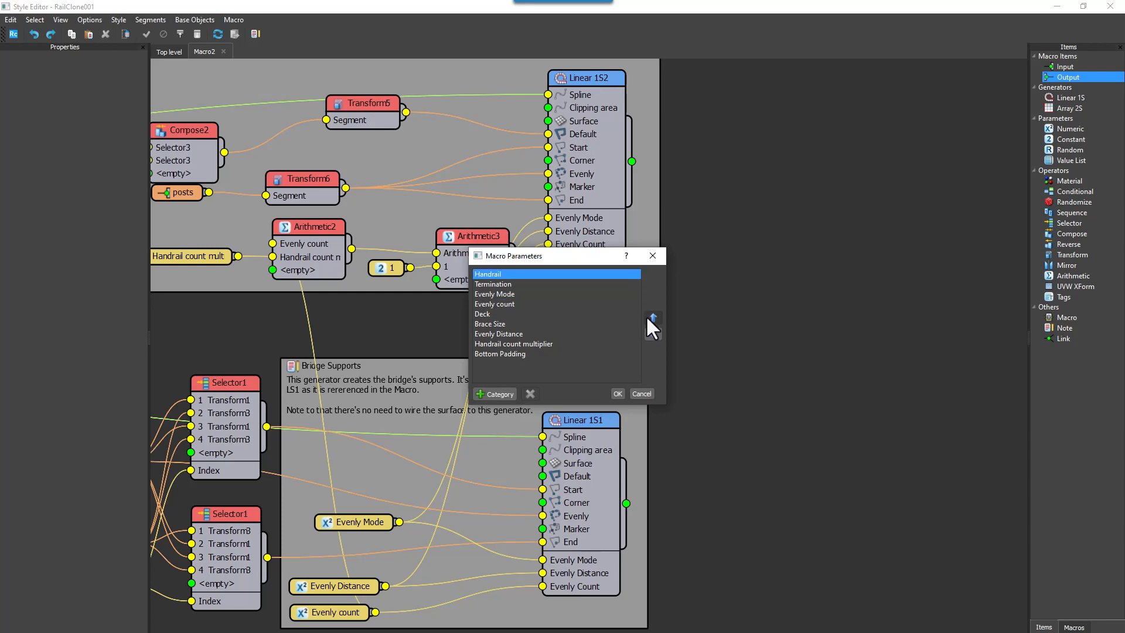
click(651, 335)
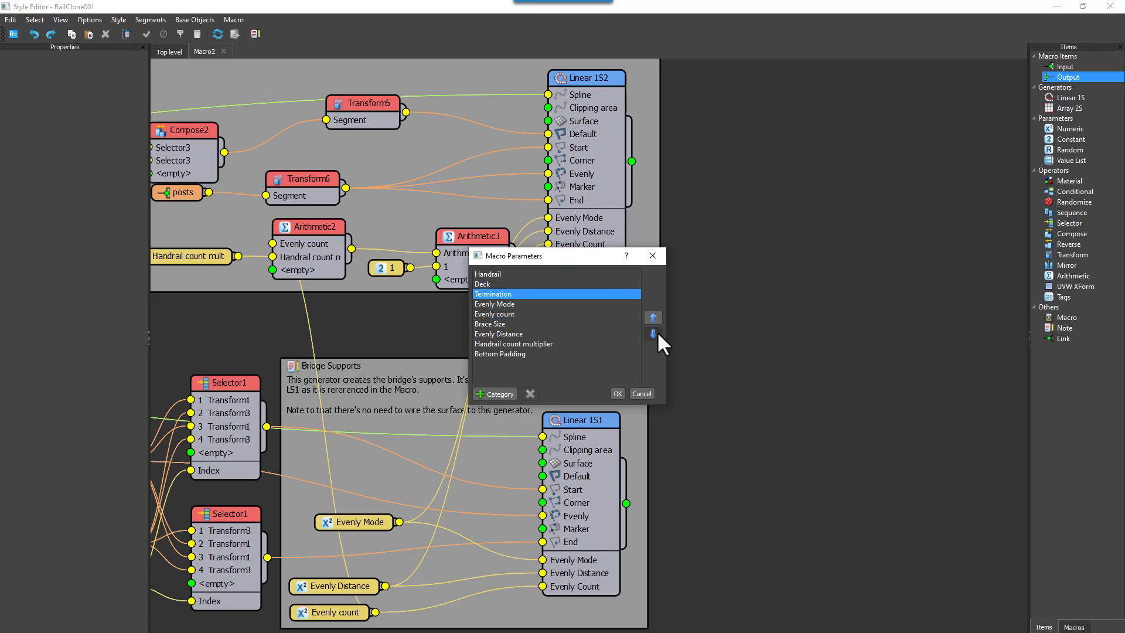
click(652, 335)
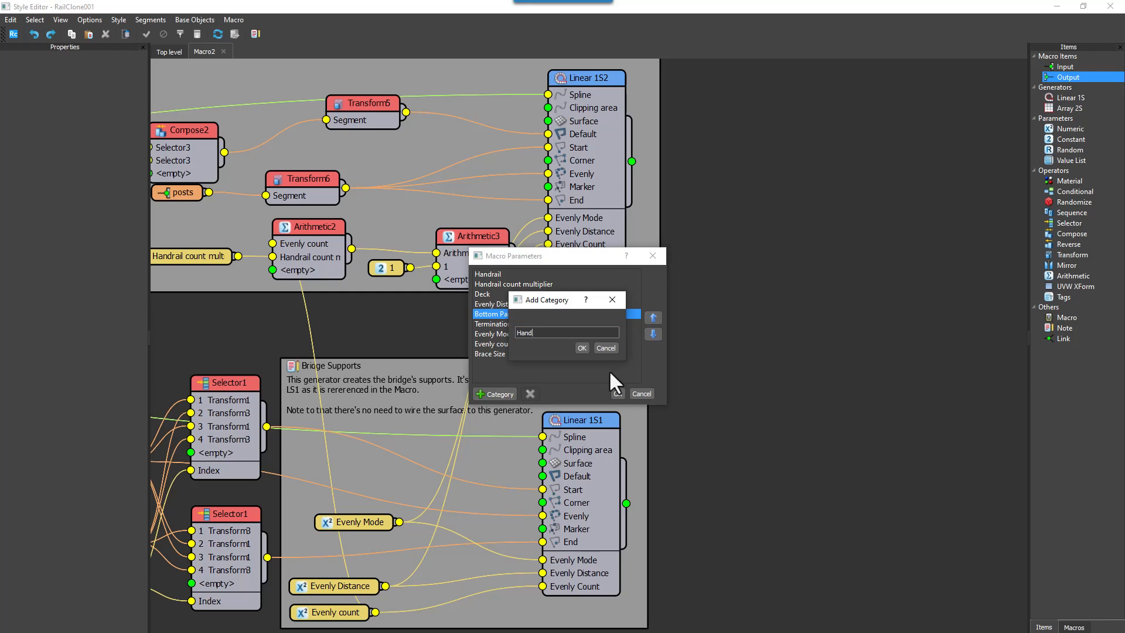
Step: Add Handrail and Supports category headings, with Handrail at the very top
click(581, 348)
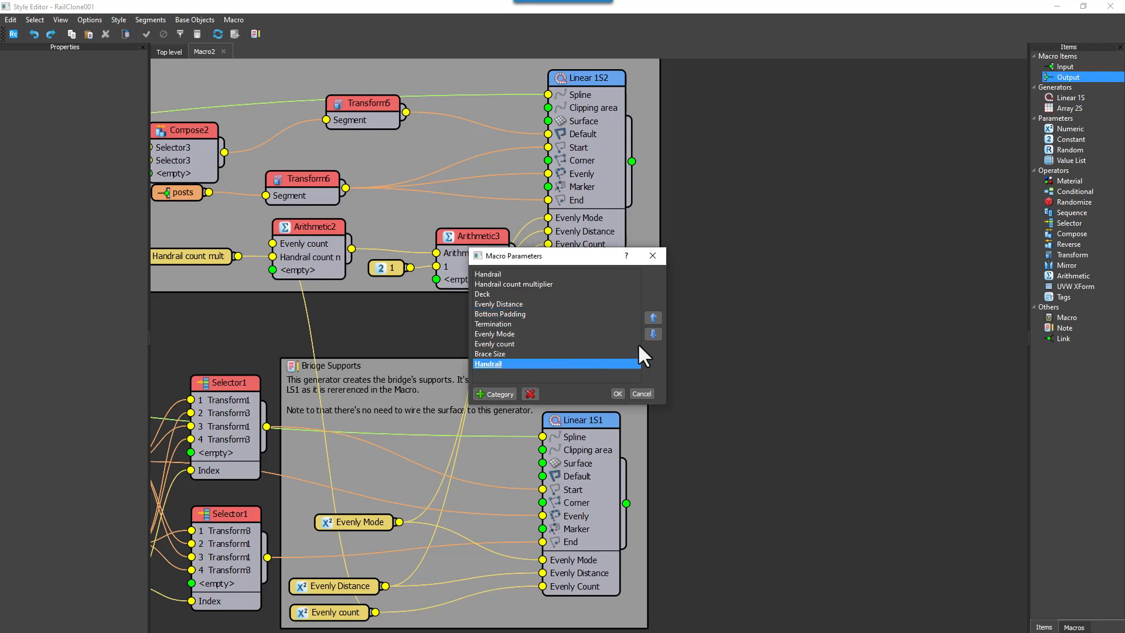
click(653, 316)
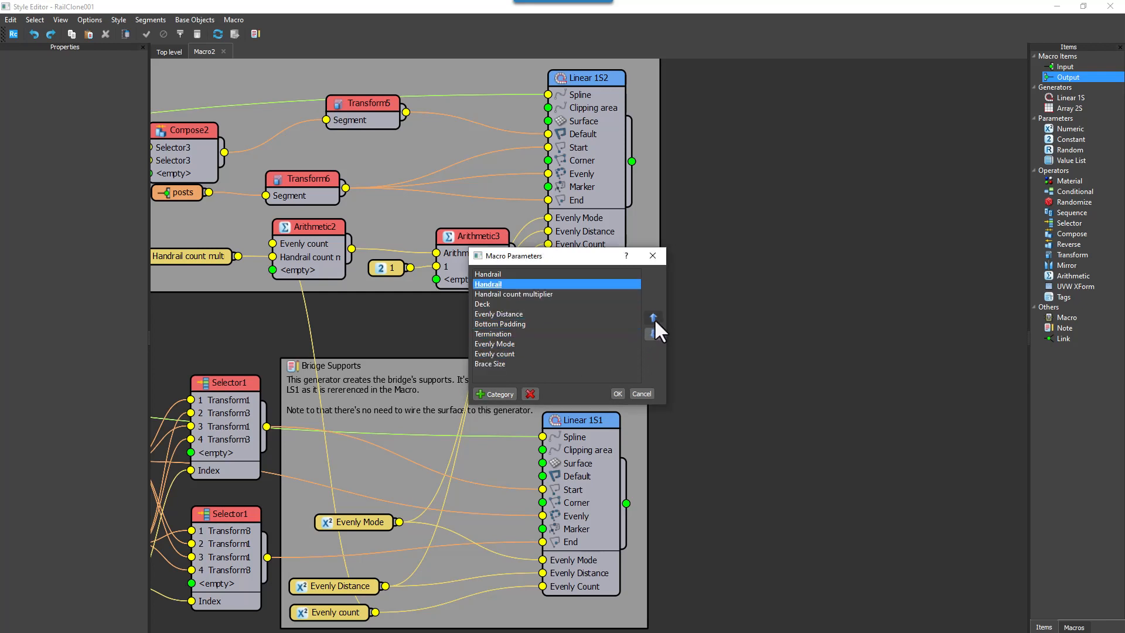
click(493, 393)
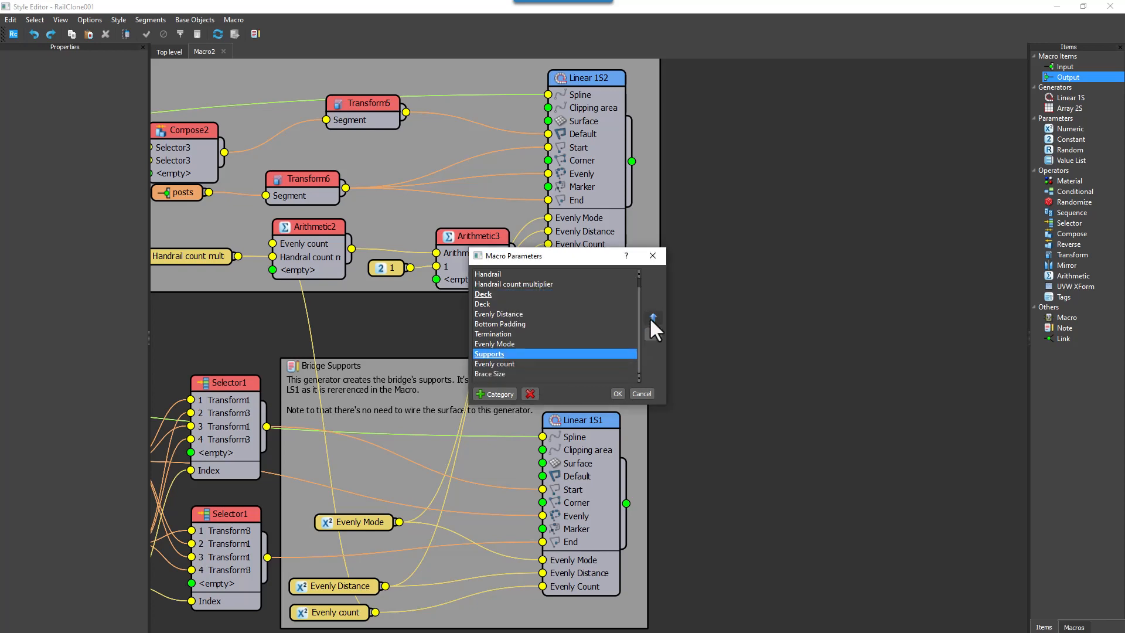
click(639, 393)
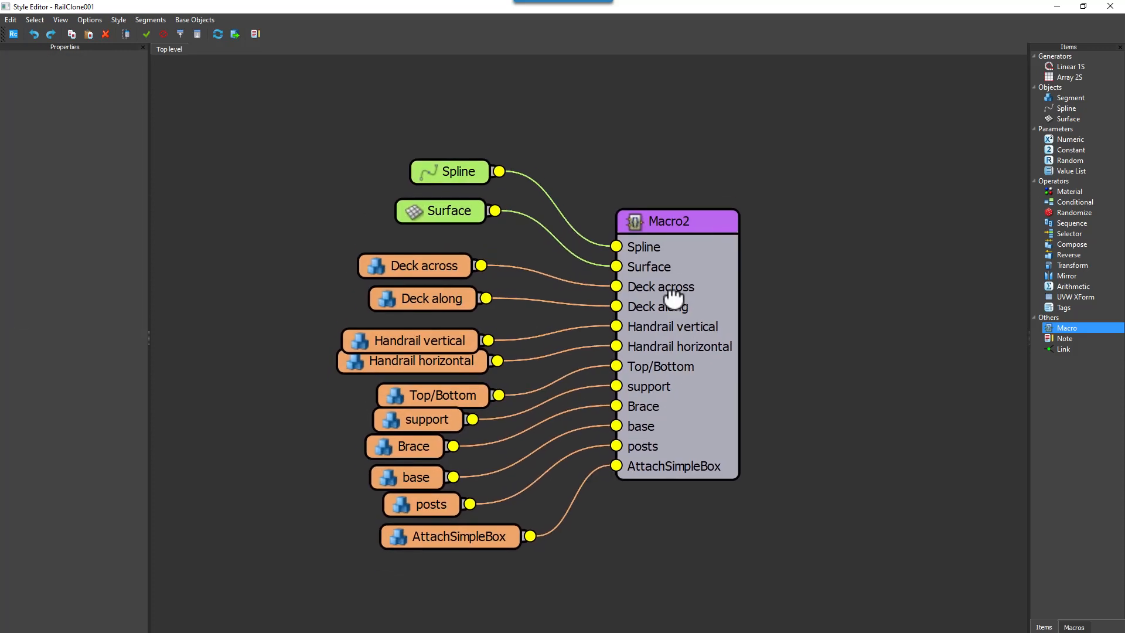
Step: Select the Macro2 node to show its Handrail, Deck and Supports parameter groups
click(667, 222)
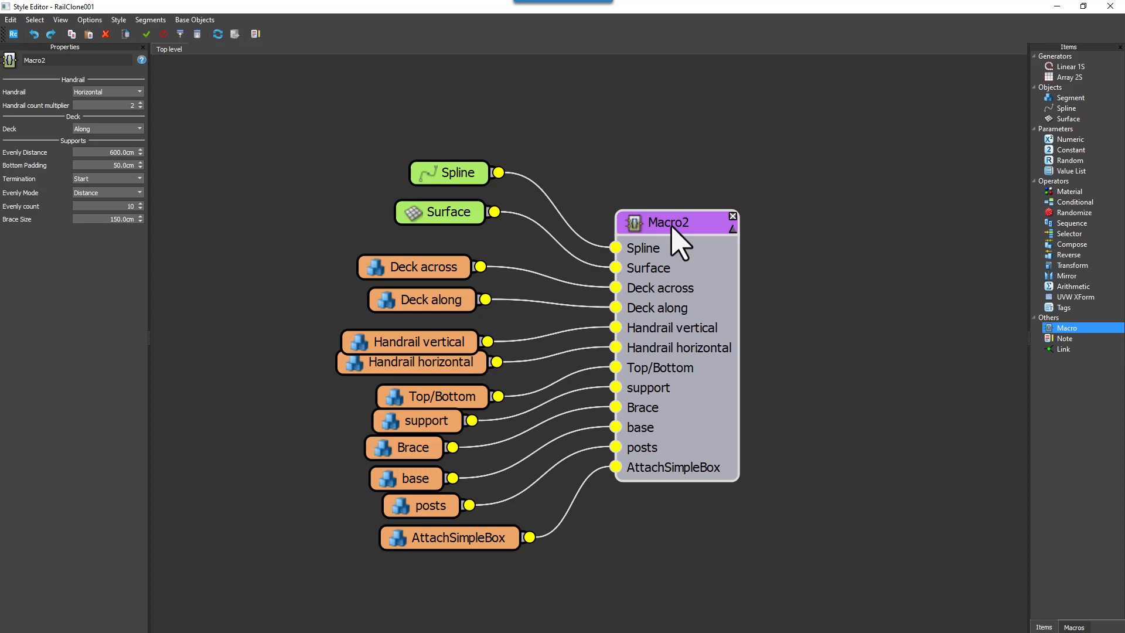
Step: Protect Macro2 with a password, then enter the password to test opening it
double_click(667, 222)
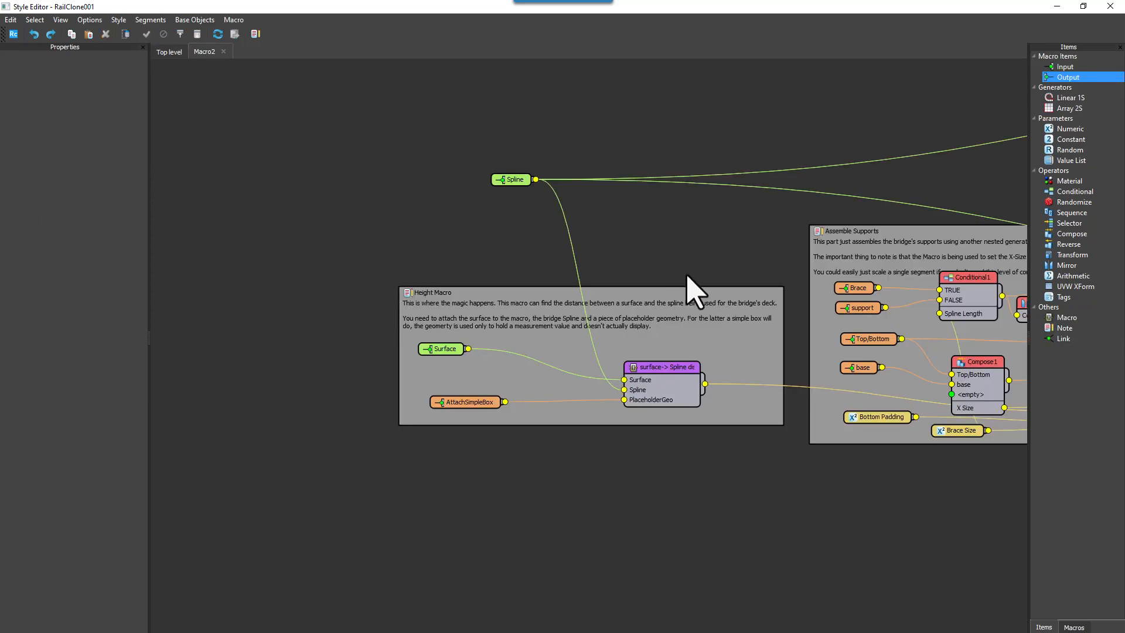
click(232, 20)
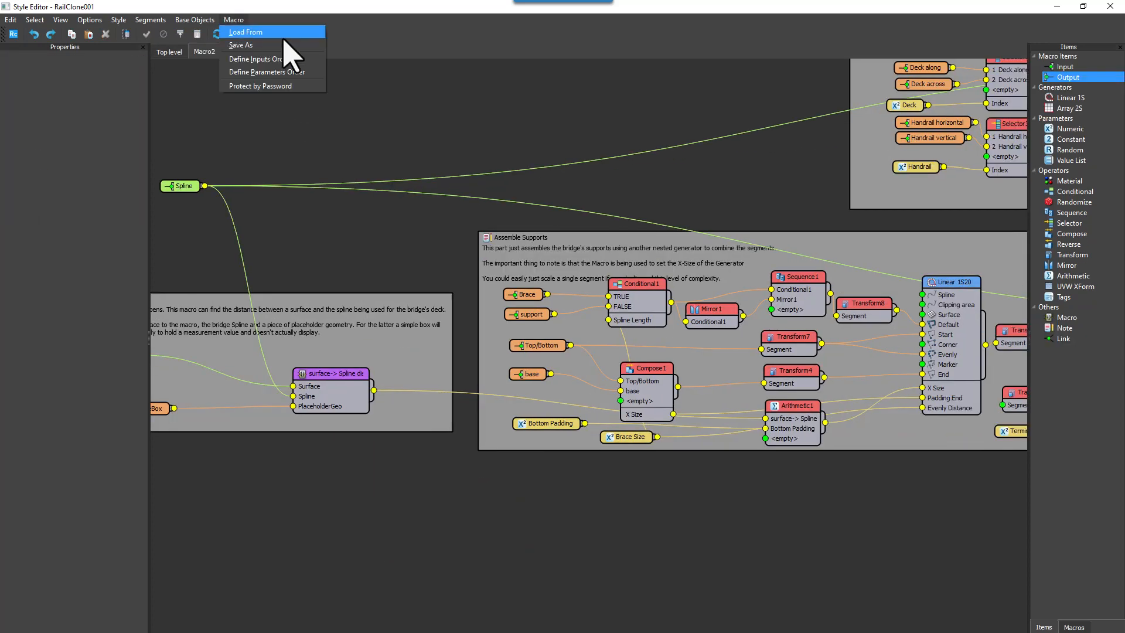
click(259, 86)
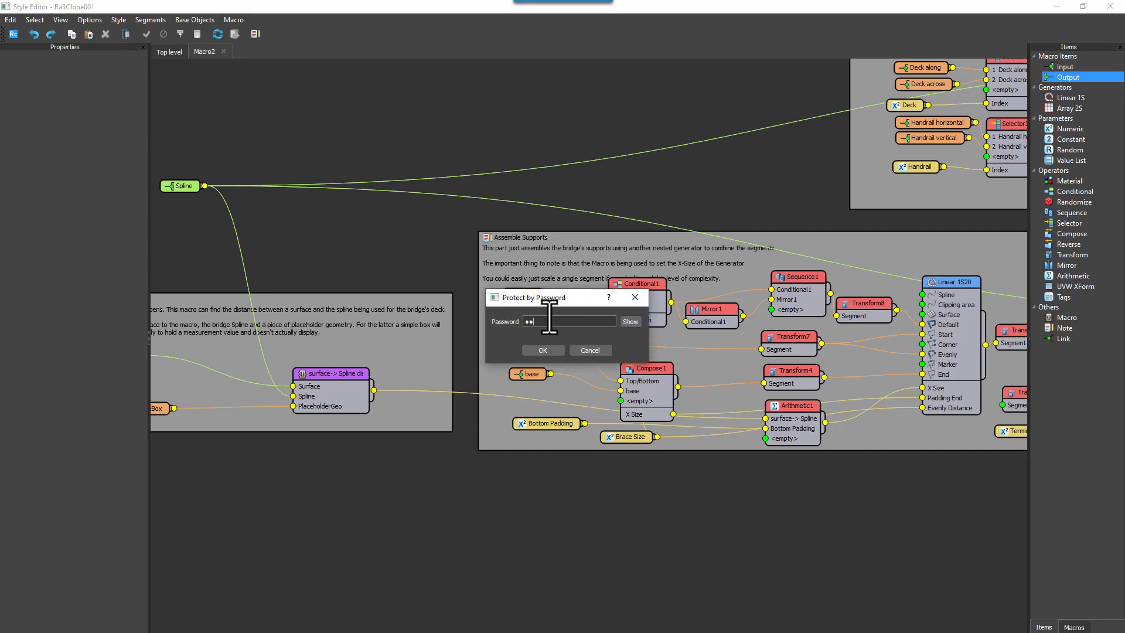
click(541, 350)
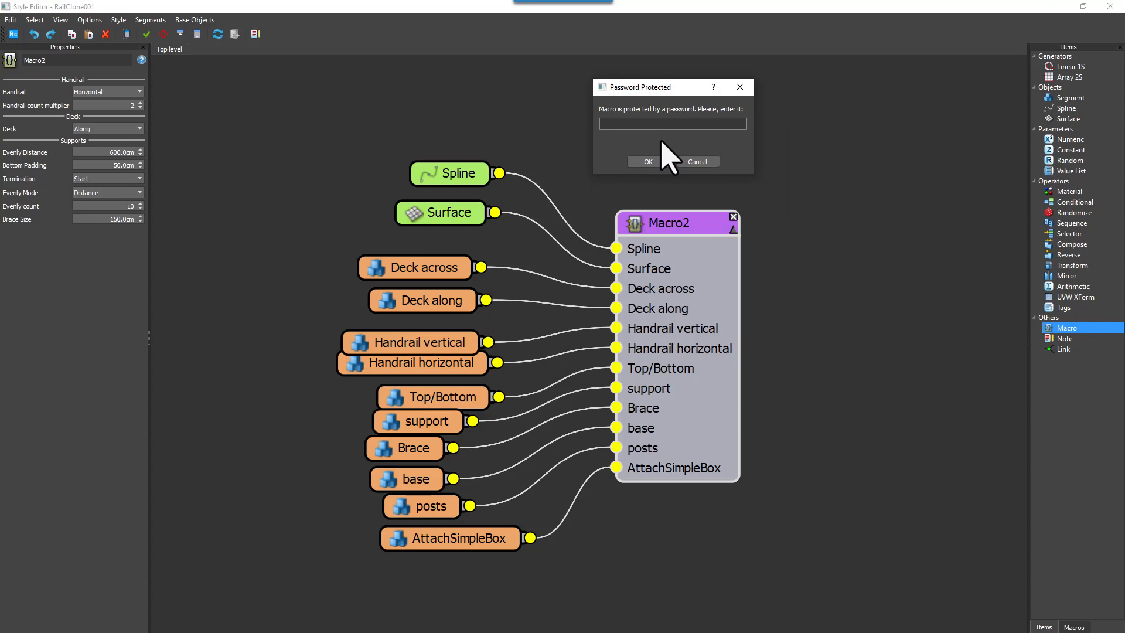
text(••••)
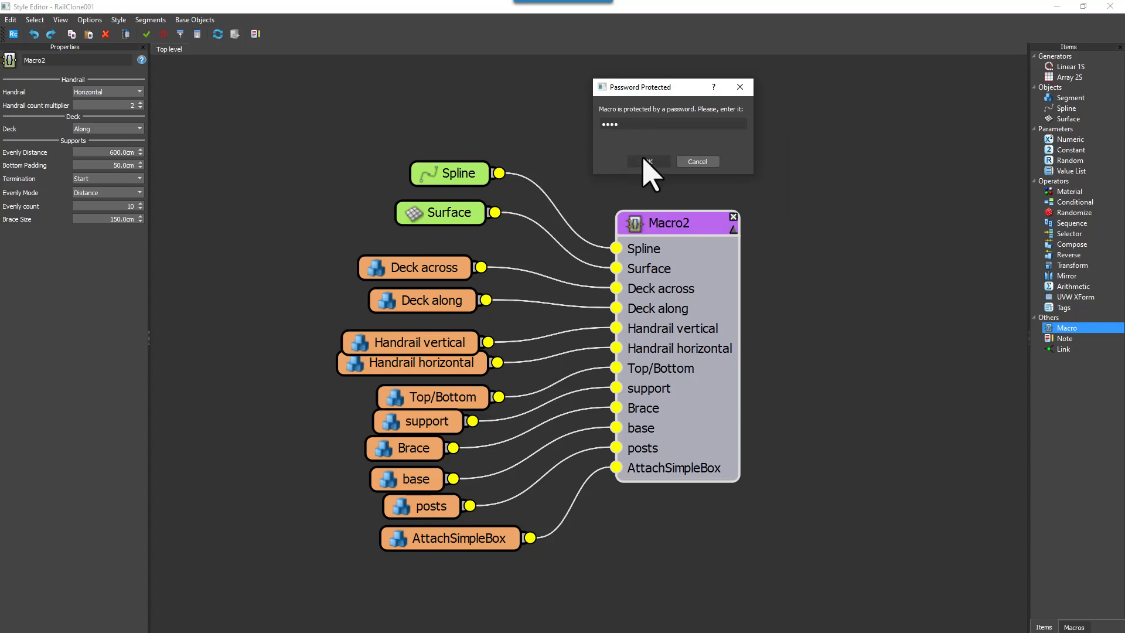
click(647, 162)
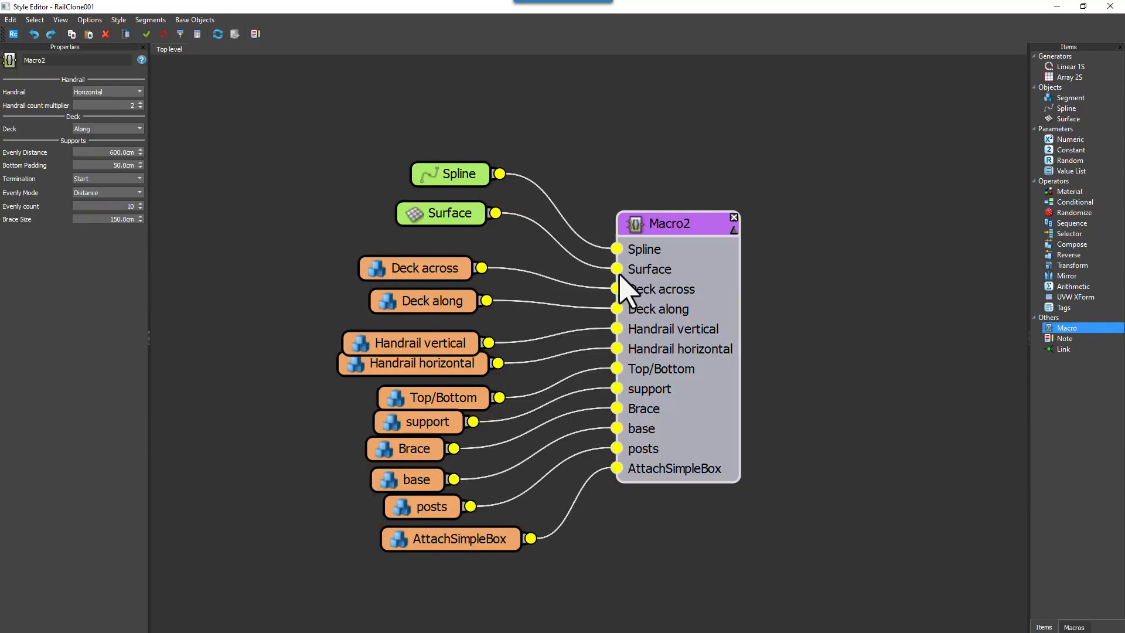
Step: Save Macro2 as the RailClone macro file 'Bridge21'
right_click(660, 224)
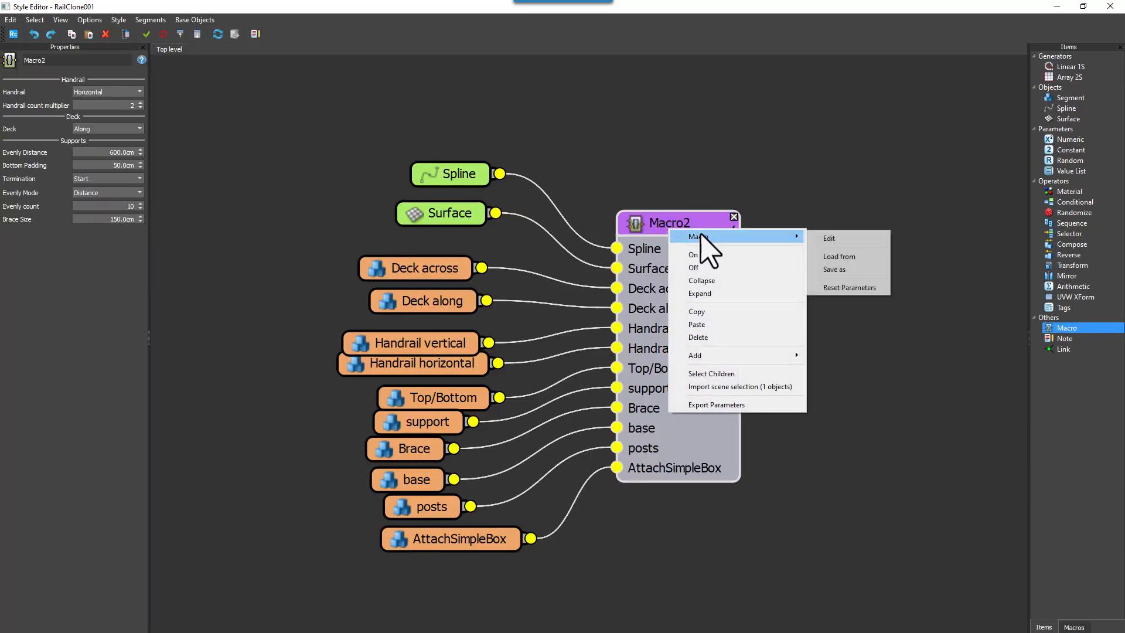
click(821, 320)
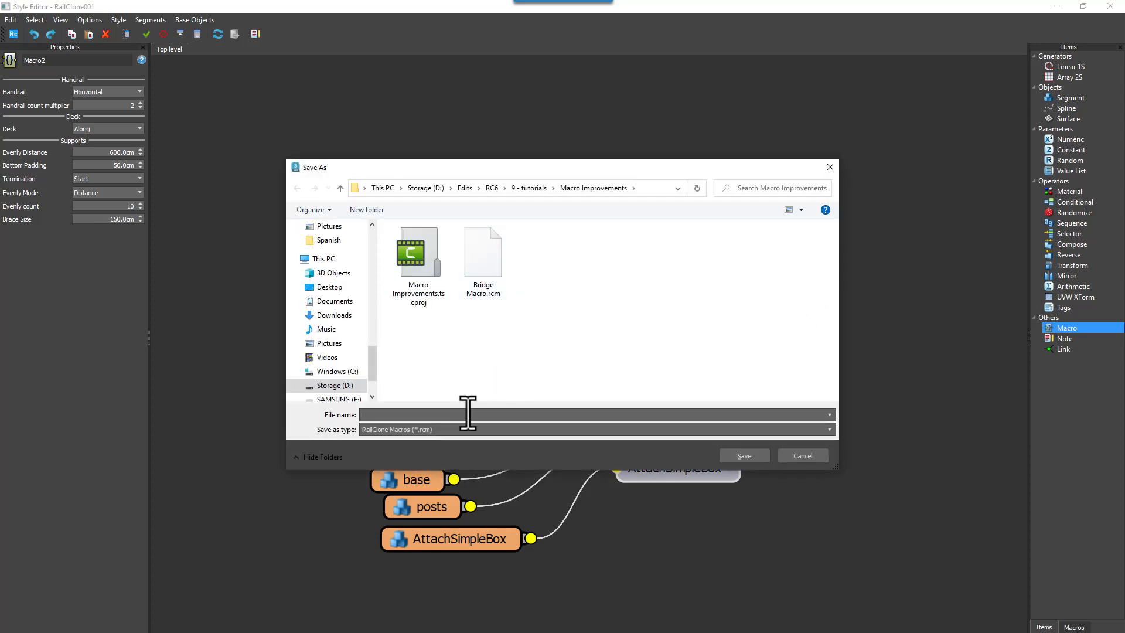
text(Bridge21)
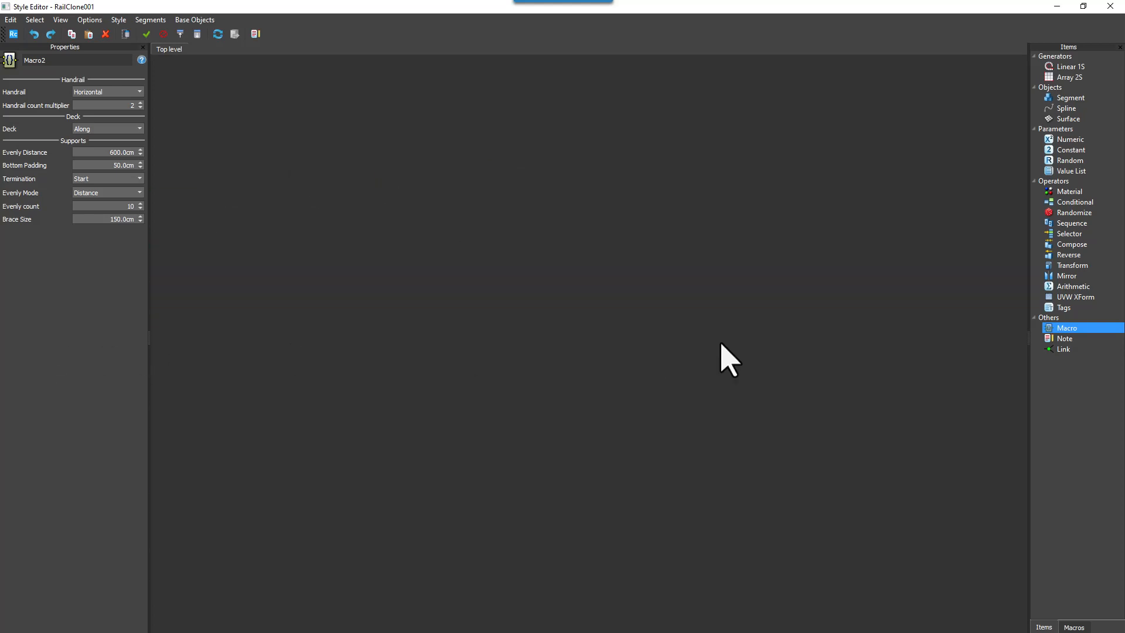
mouse_move(900, 340)
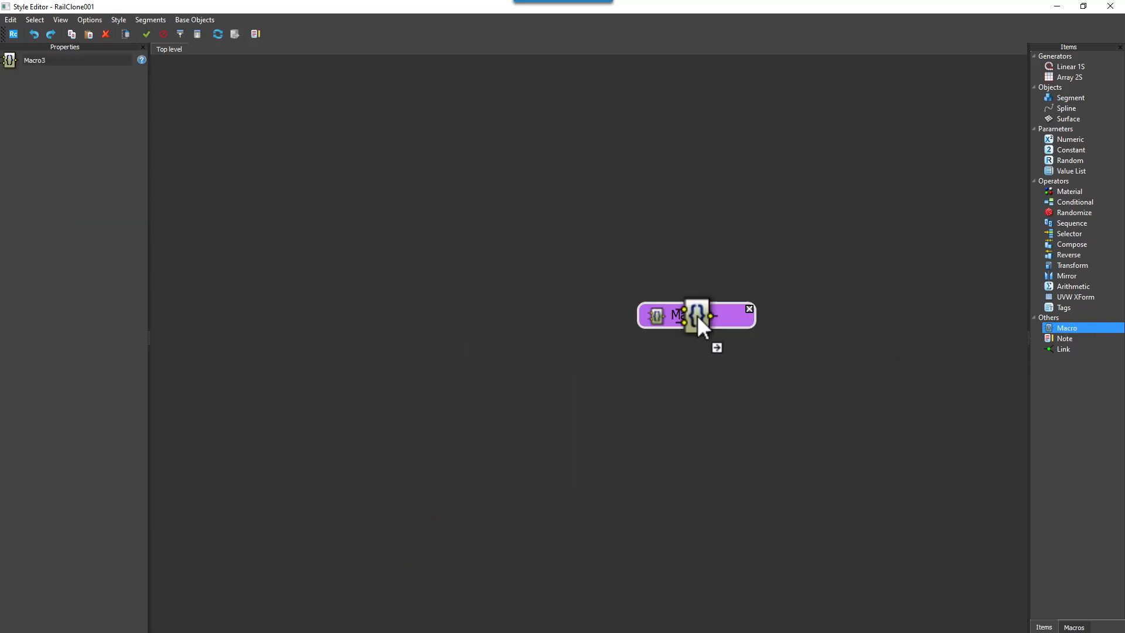
Step: Load the saved password-protected bridge .rcm file into the new Macro3 node, entering its password
right_click(696, 316)
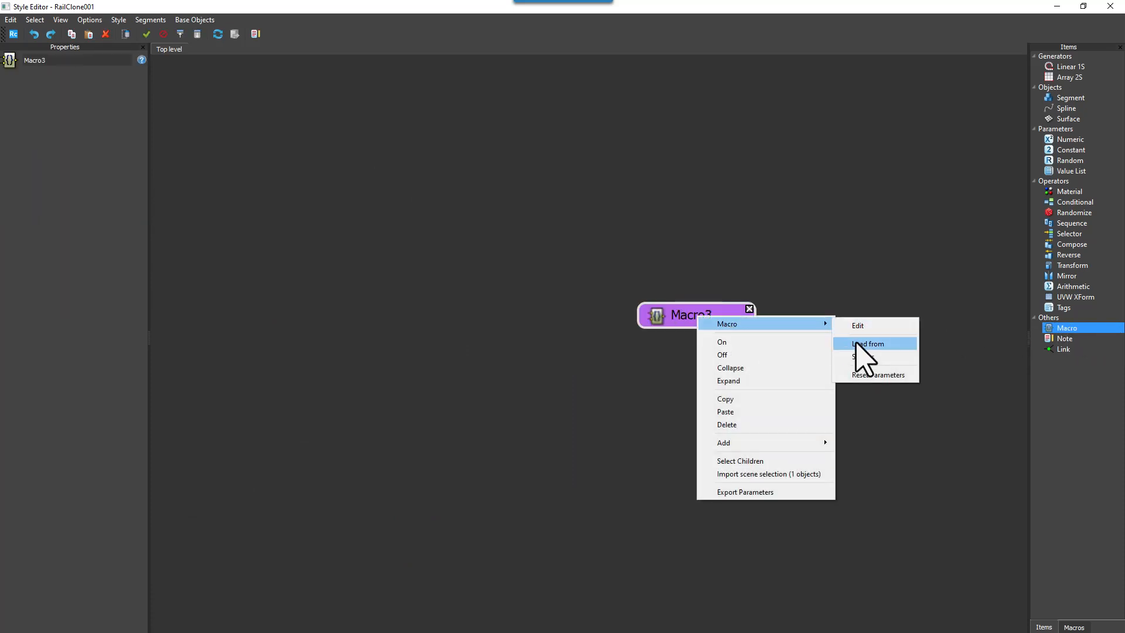
click(866, 344)
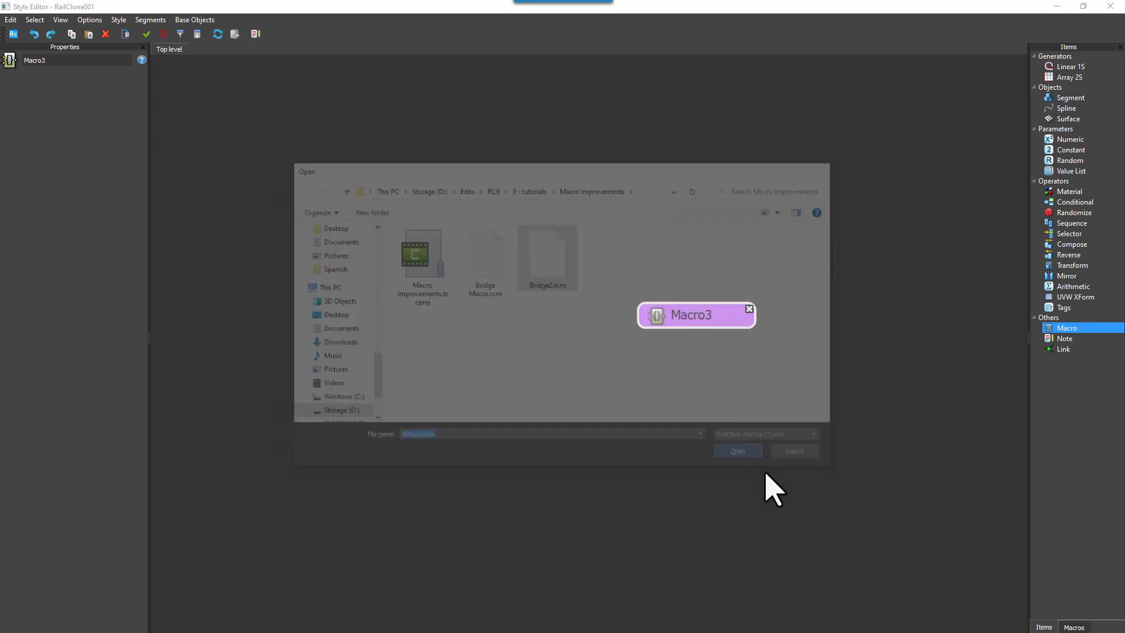
click(736, 451)
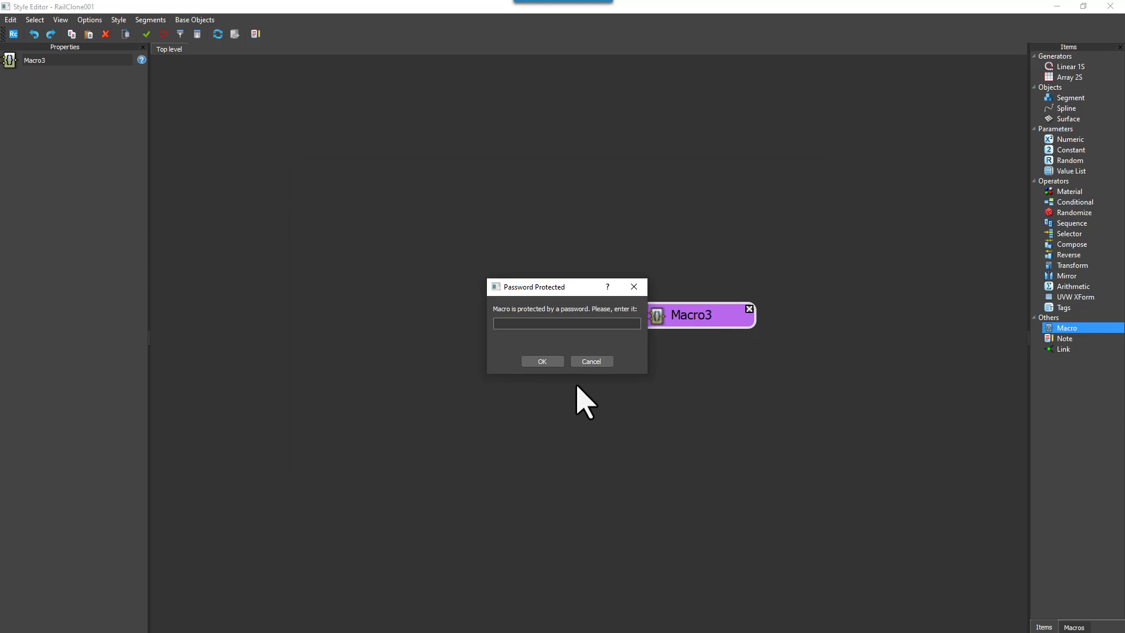
click(541, 361)
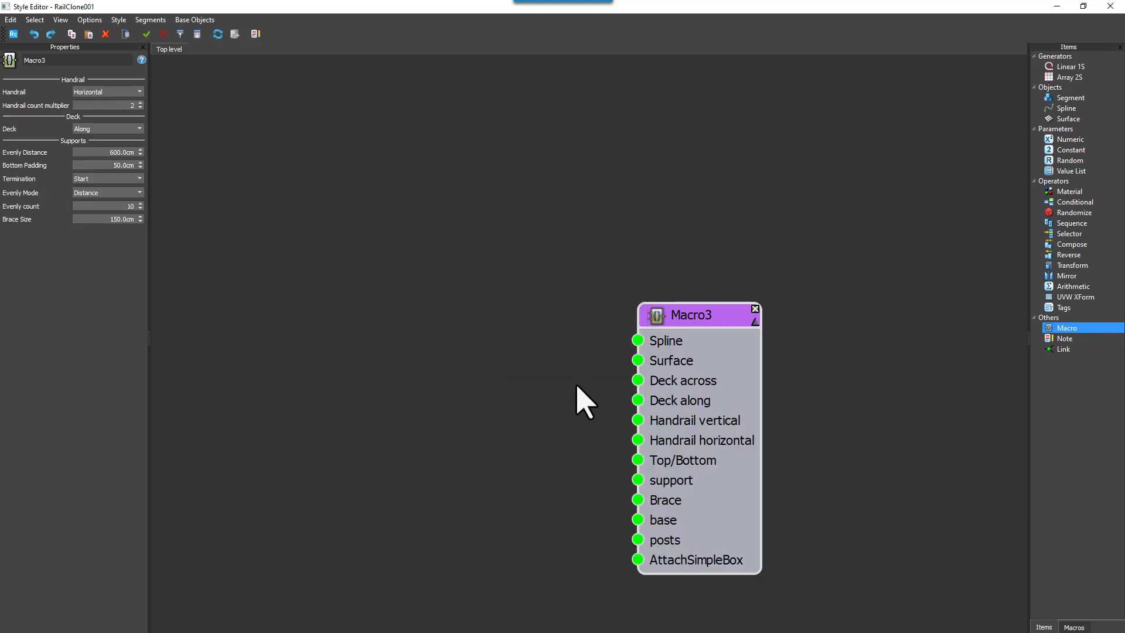